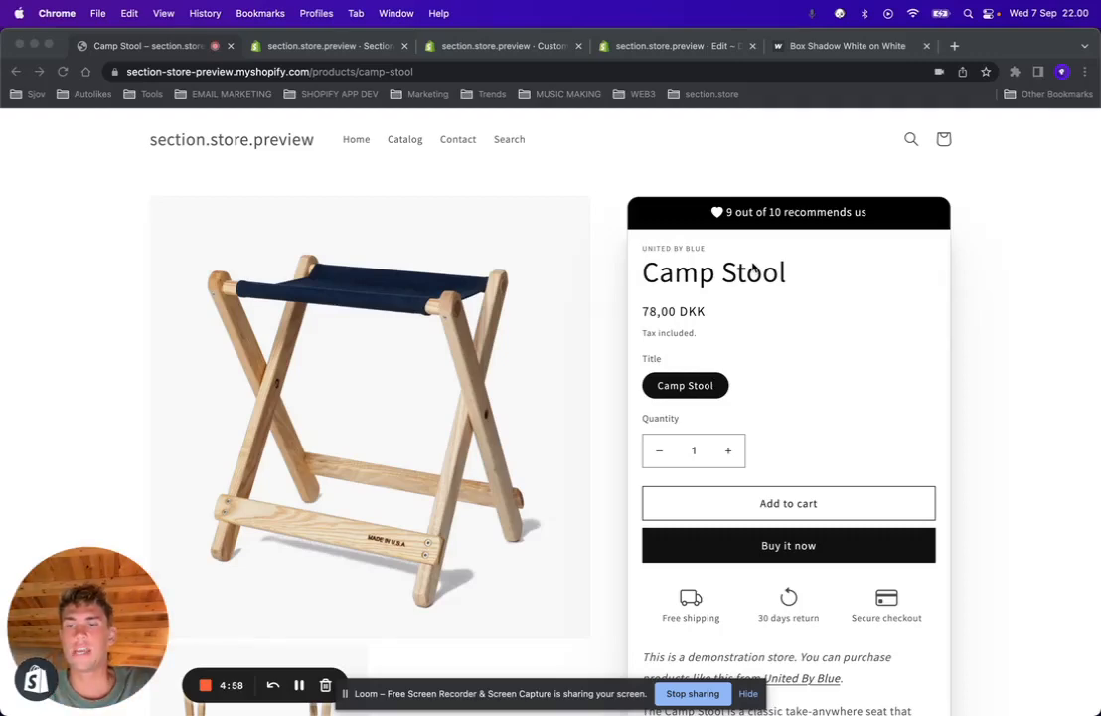
mouse_move(919, 212)
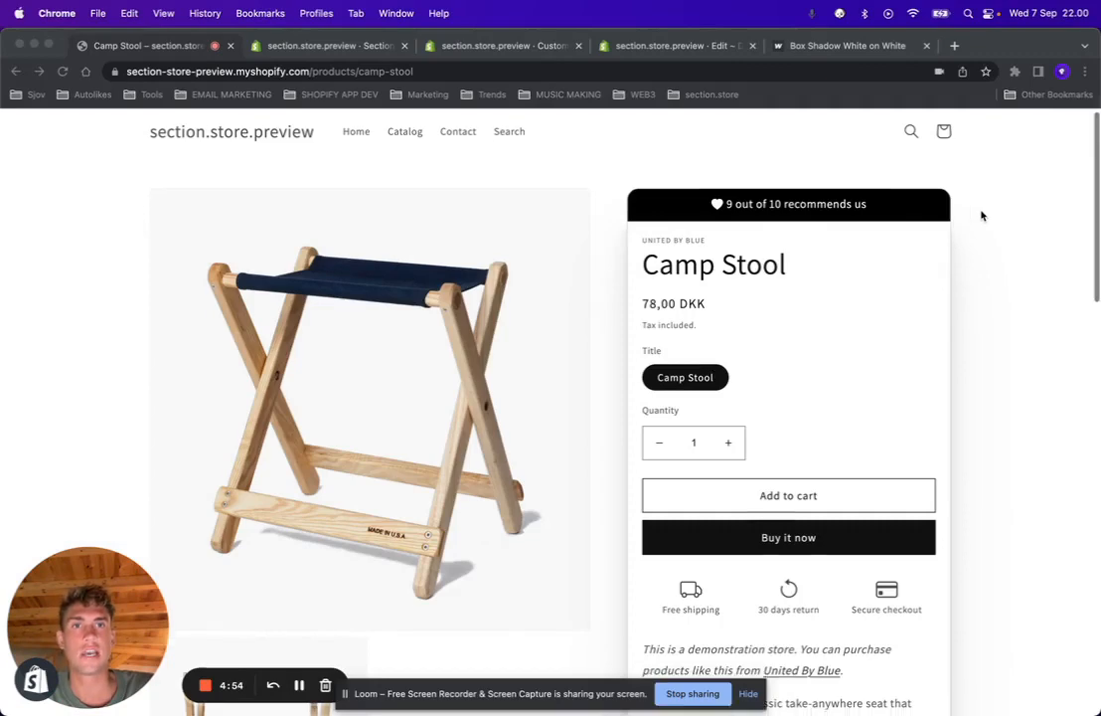
Browse the Section Store catalogue and open the Product info boxed section's details.
scroll(up, 3)
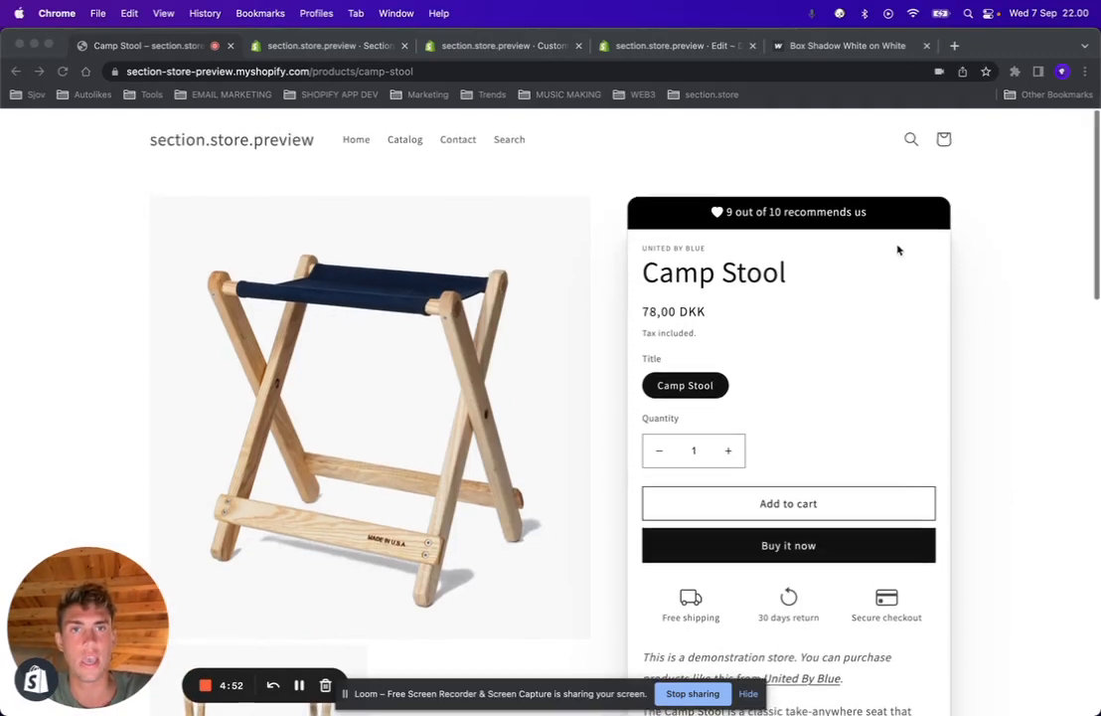
mouse_move(853, 251)
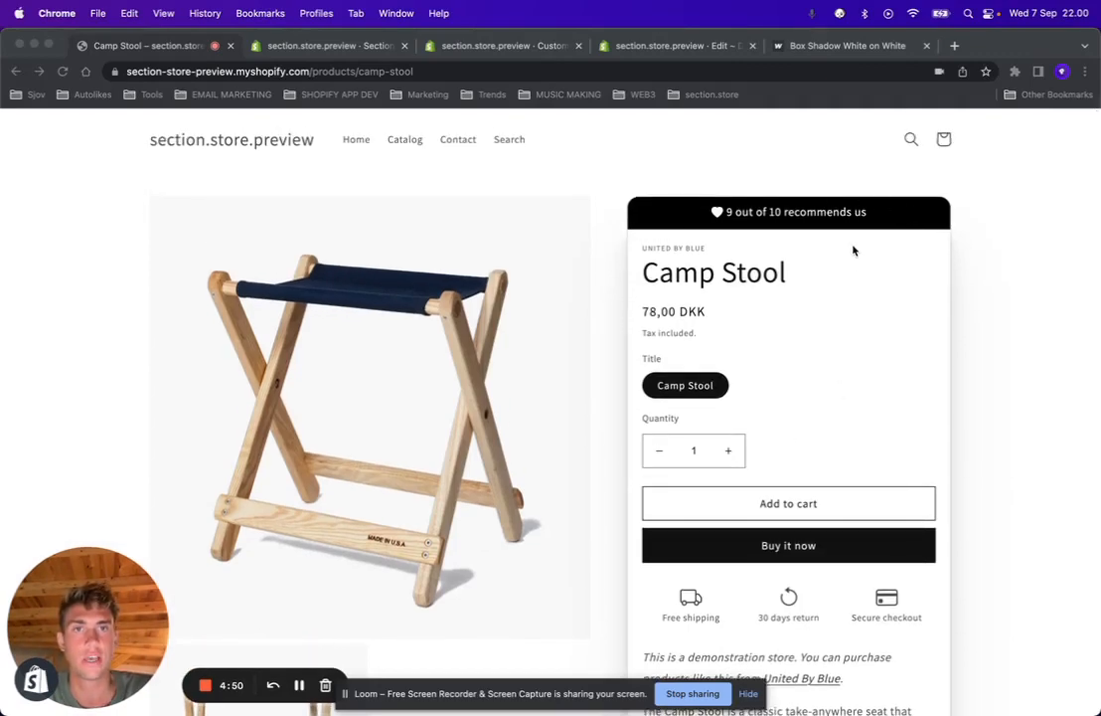
scroll(down, 3)
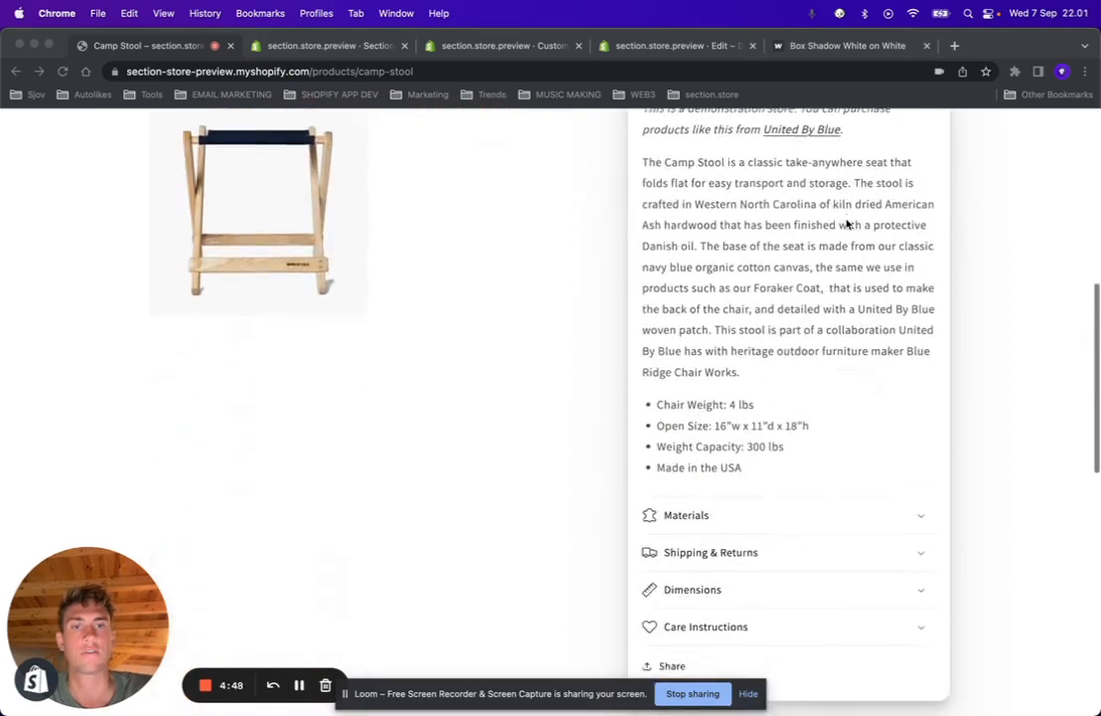
scroll(up, 3)
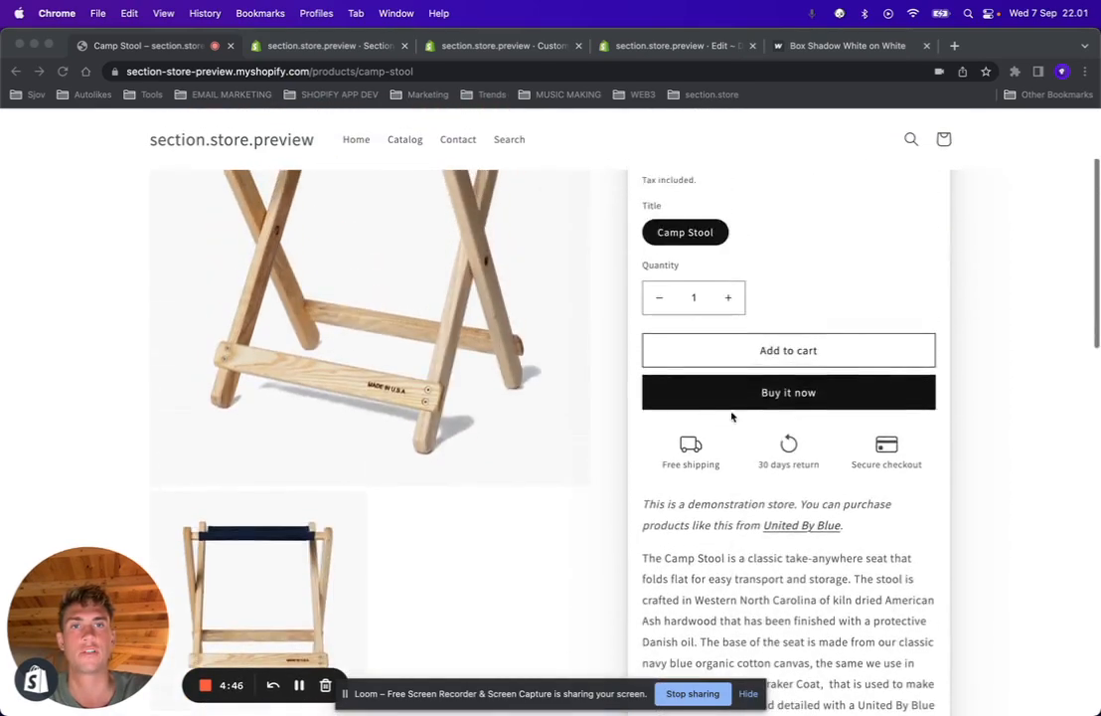
scroll(up, 3)
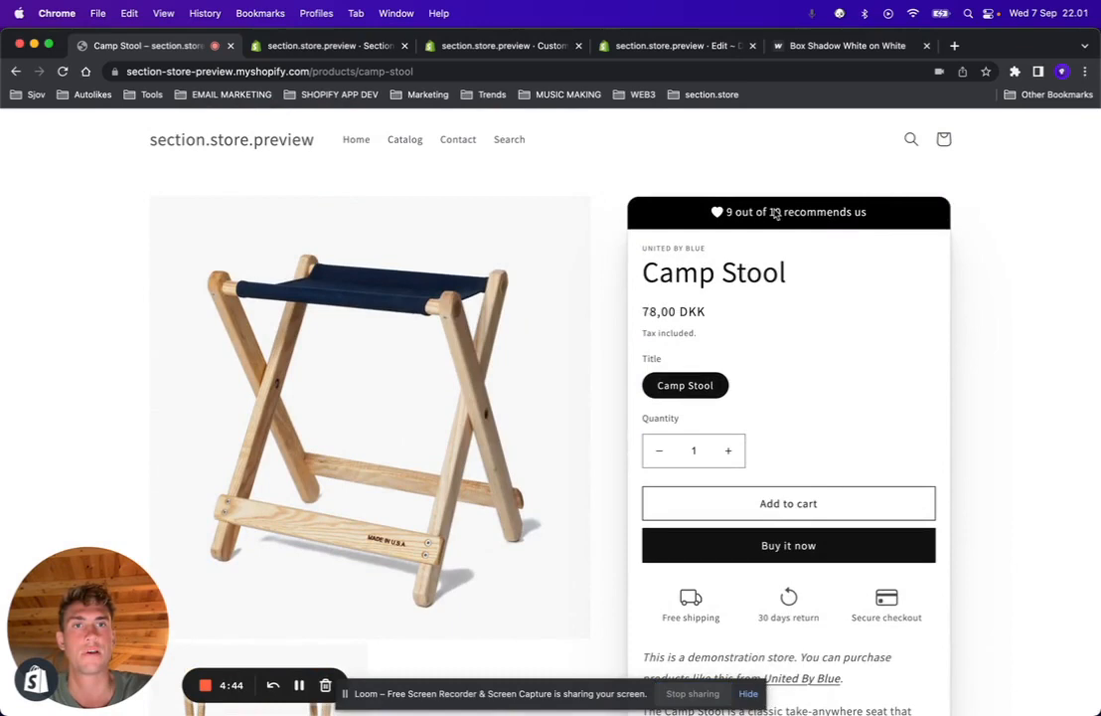
mouse_move(790, 174)
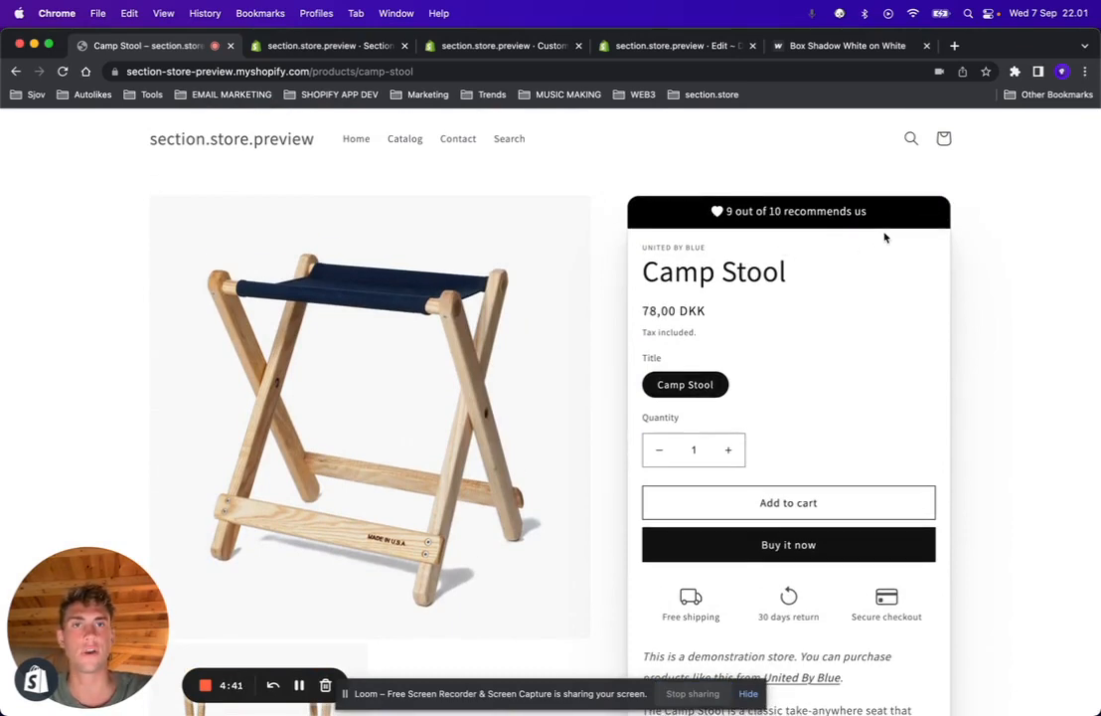
scroll(down, 3)
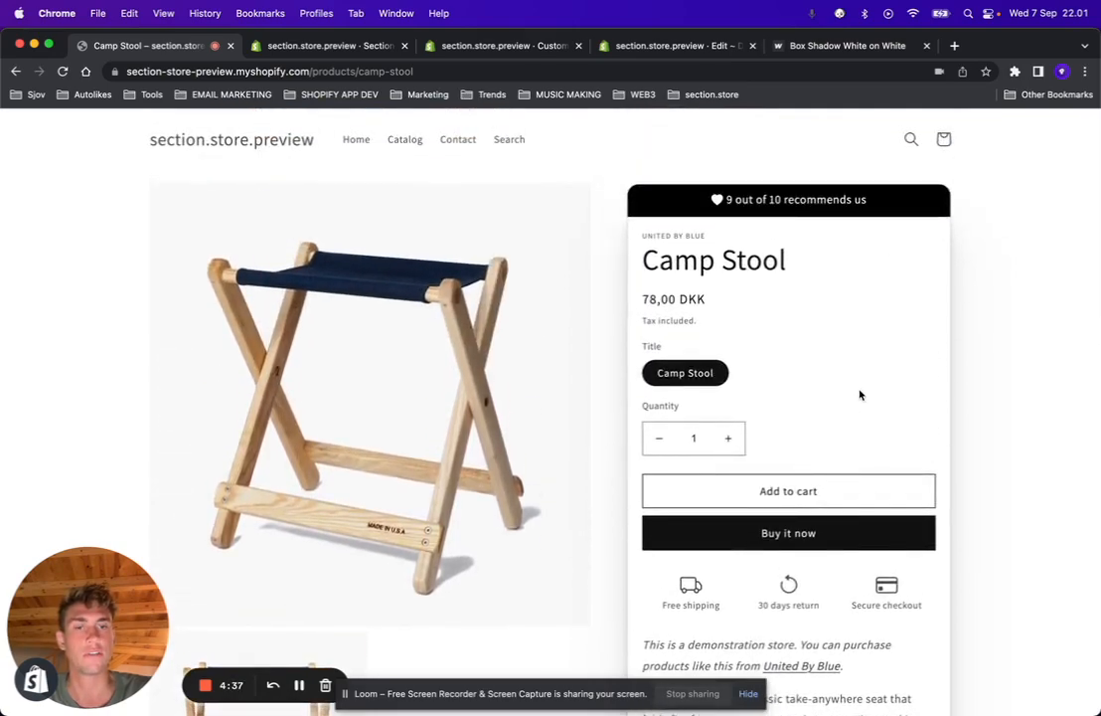
scroll(down, 3)
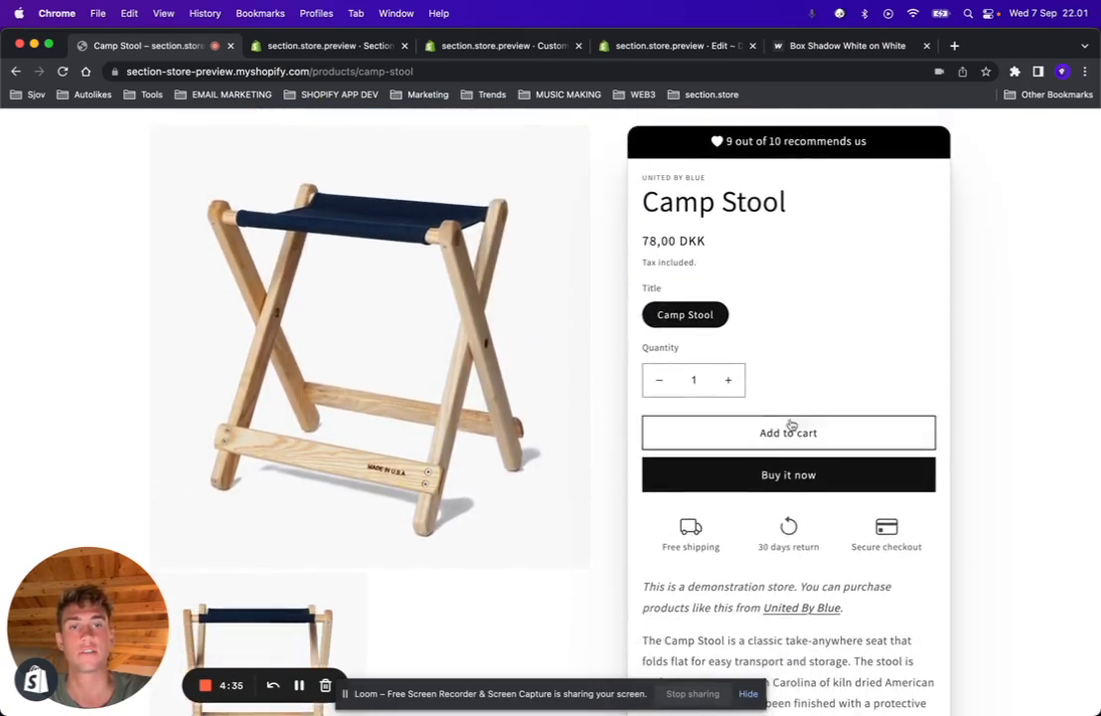
mouse_move(833, 320)
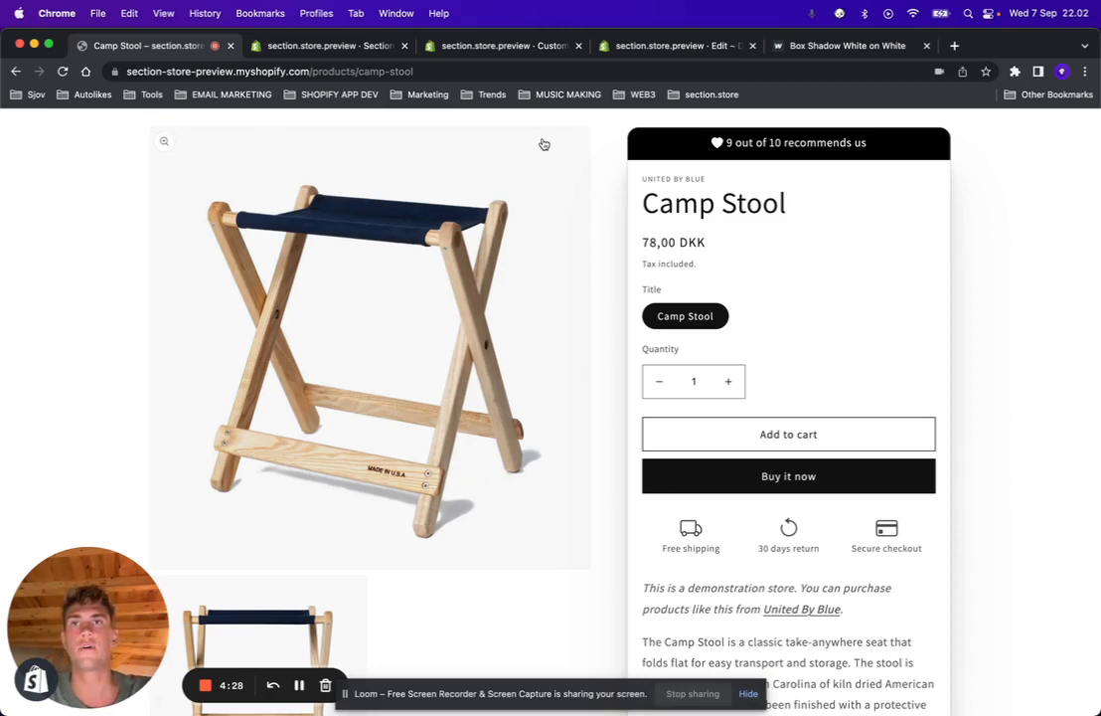
mouse_move(573, 213)
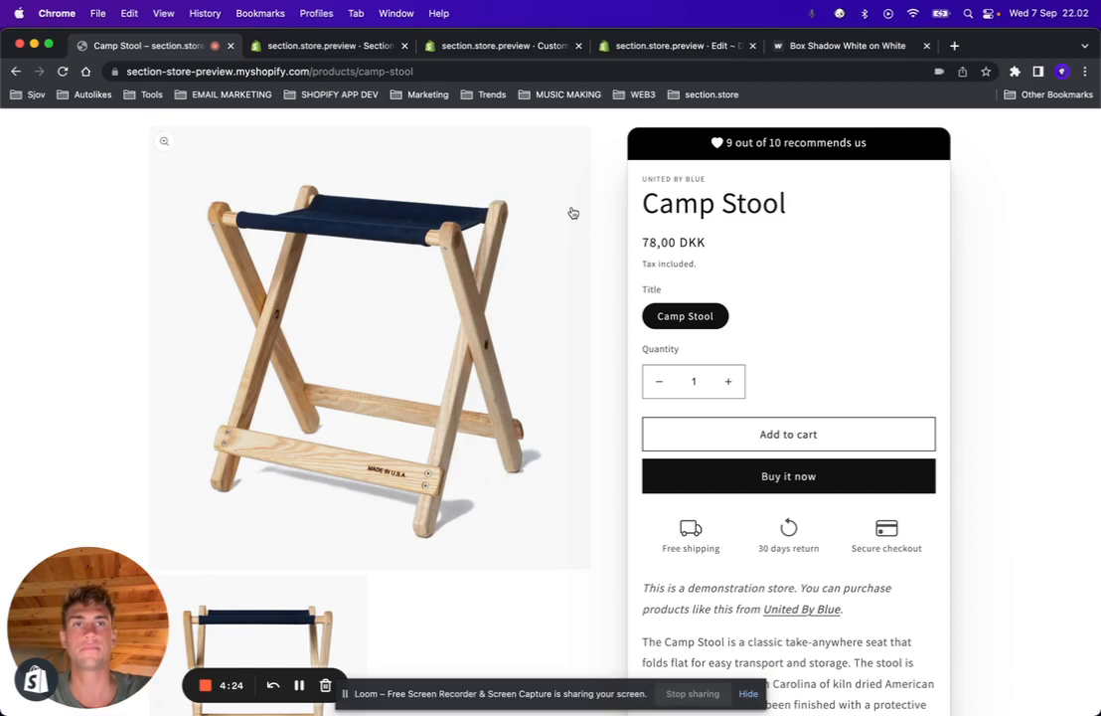
click(328, 46)
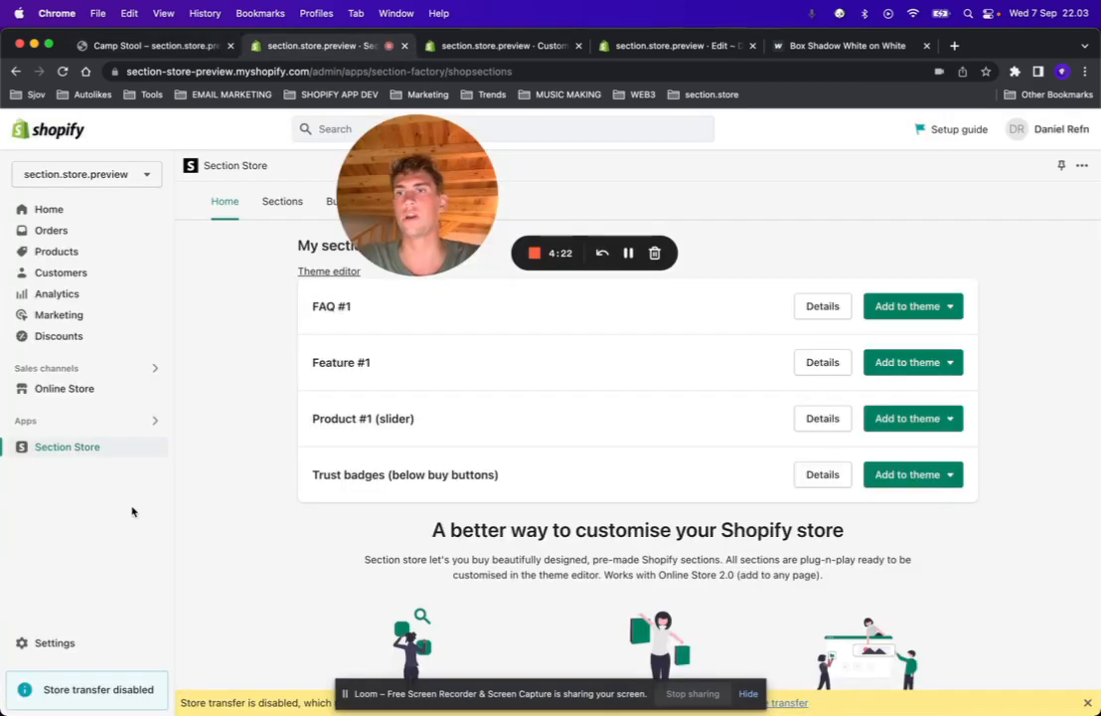
mouse_move(237, 260)
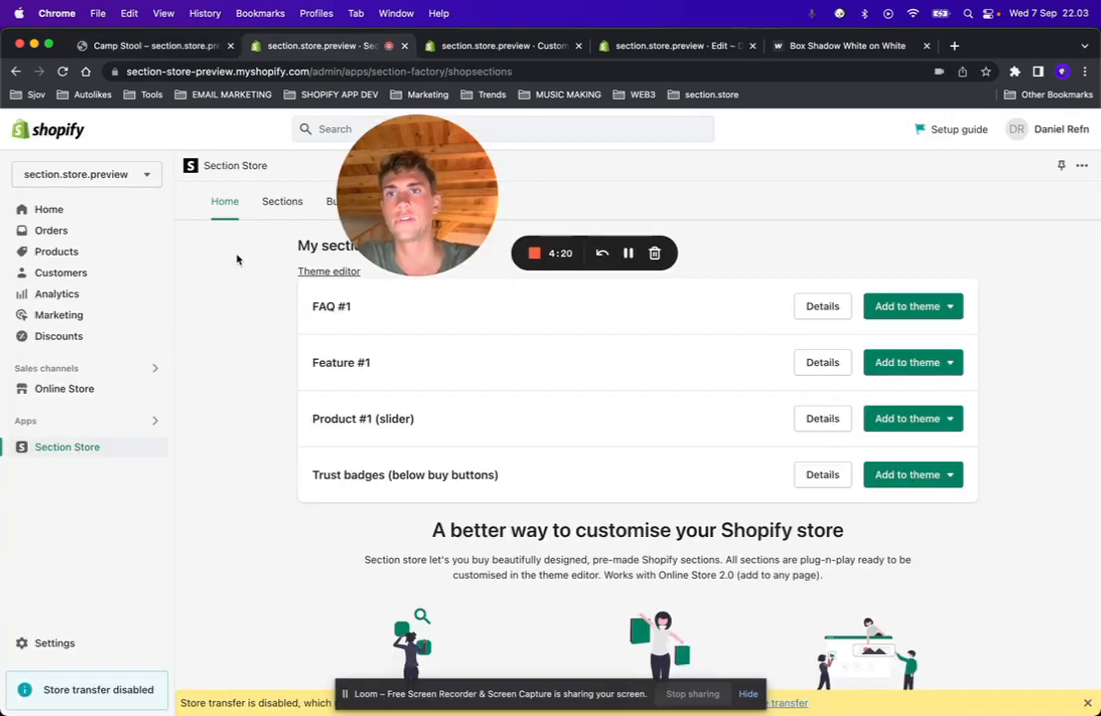
click(282, 200)
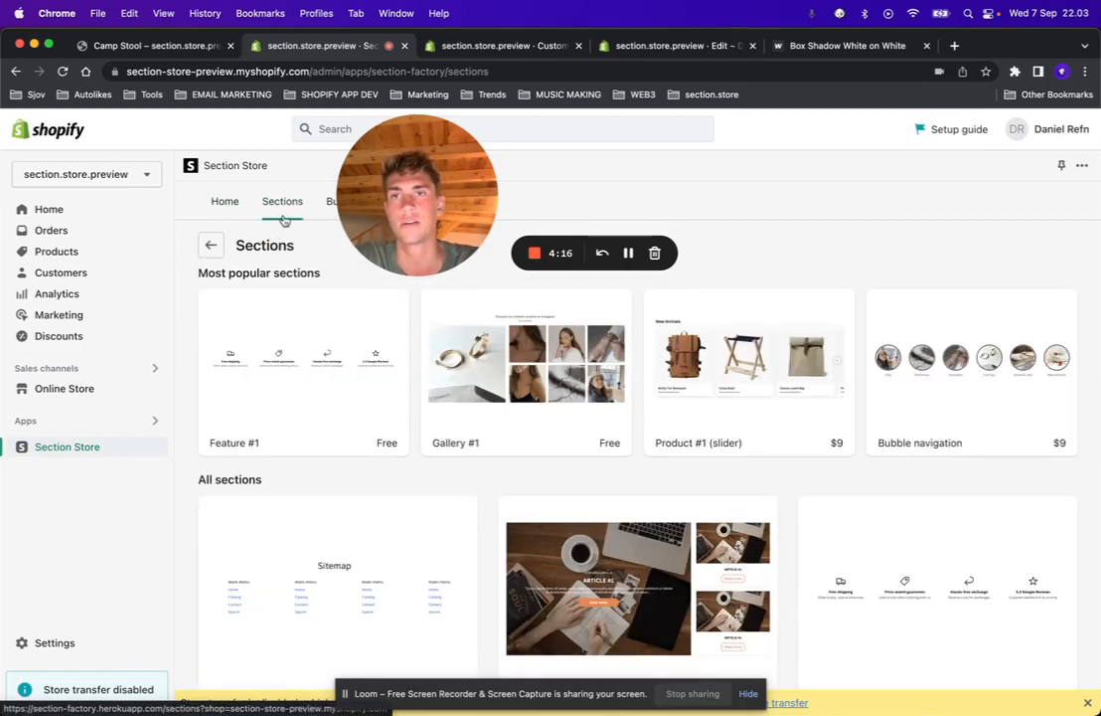
scroll(down, 3)
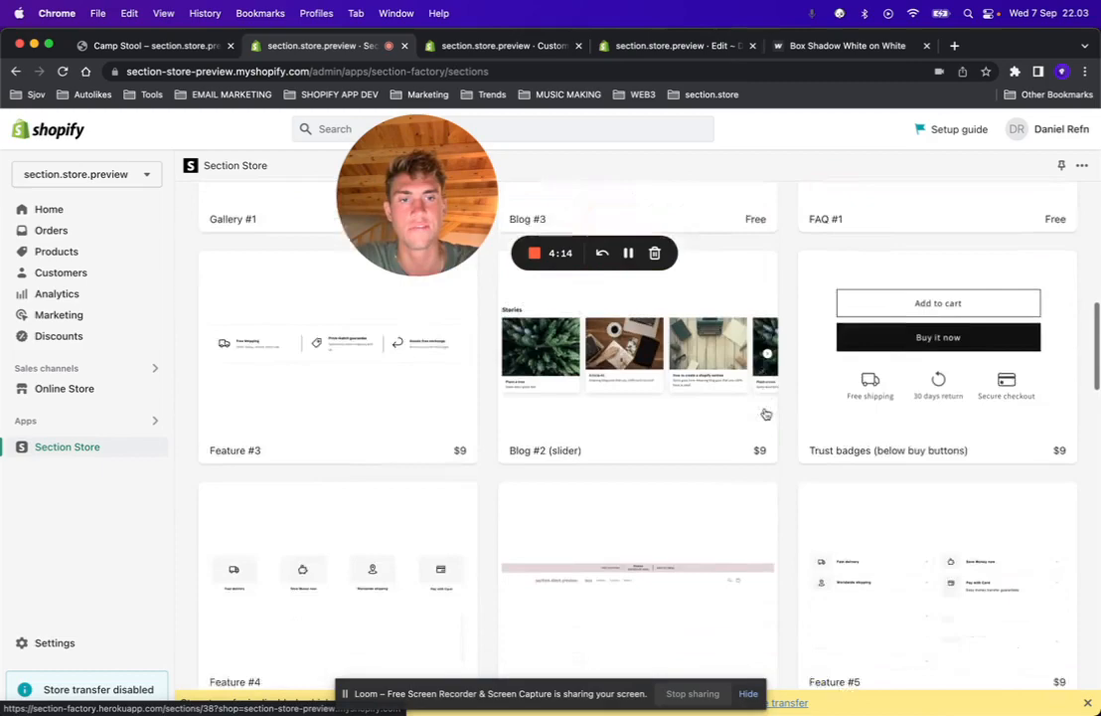
scroll(down, 3)
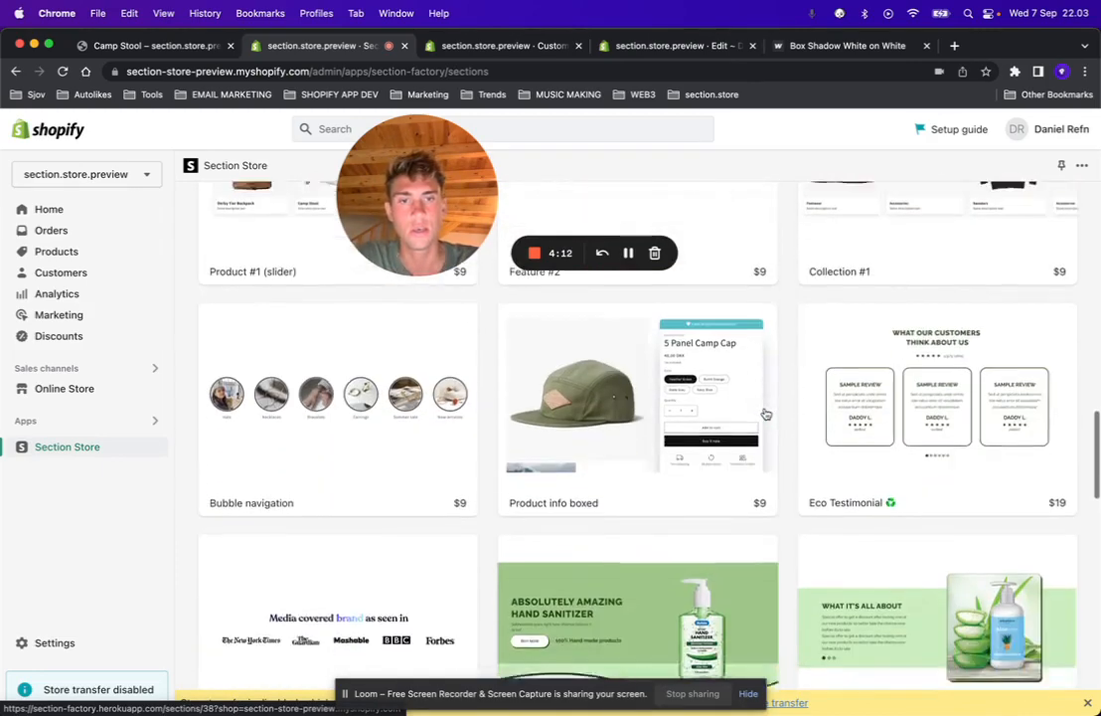
click(636, 393)
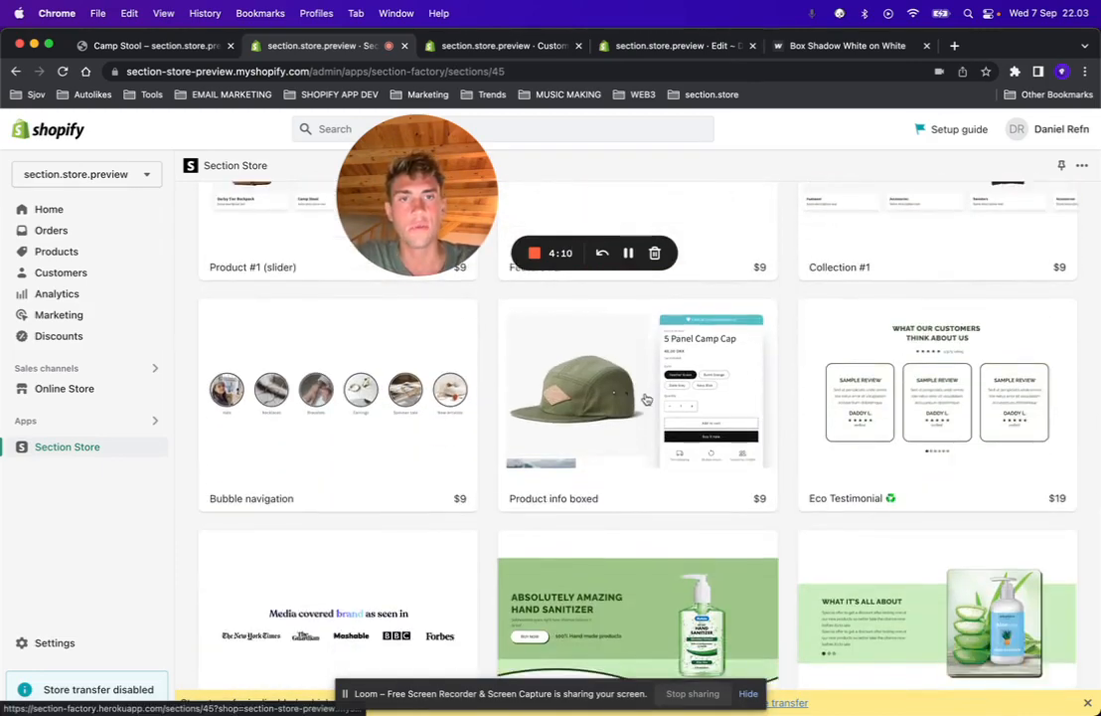
click(636, 387)
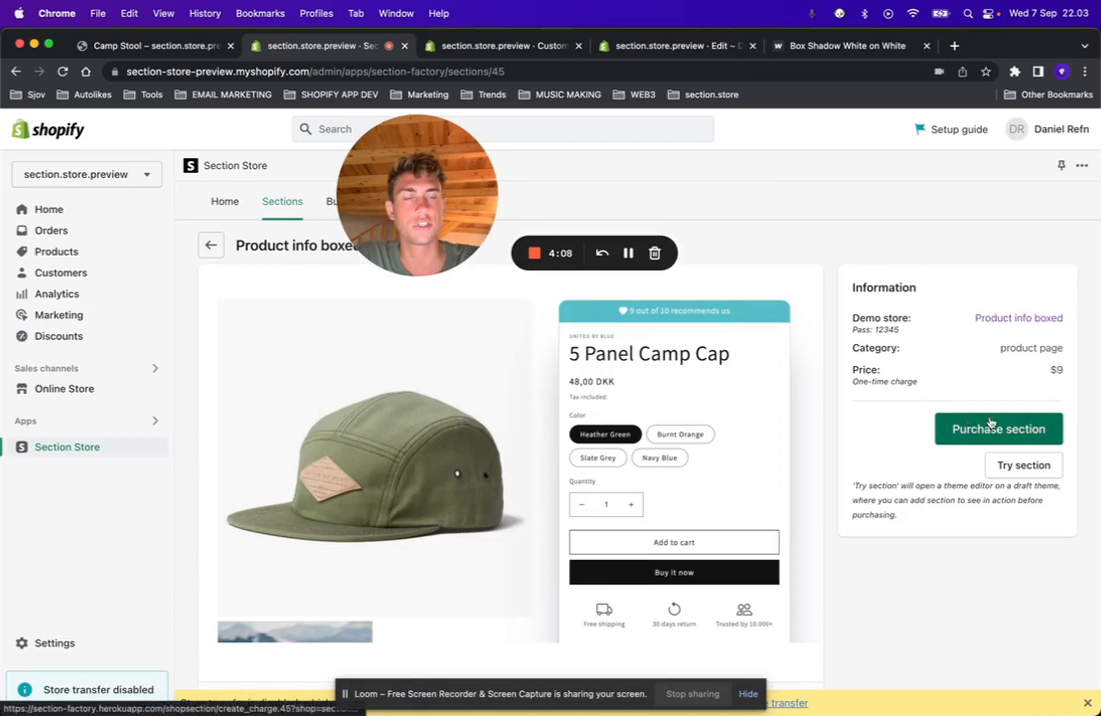
mouse_move(946, 388)
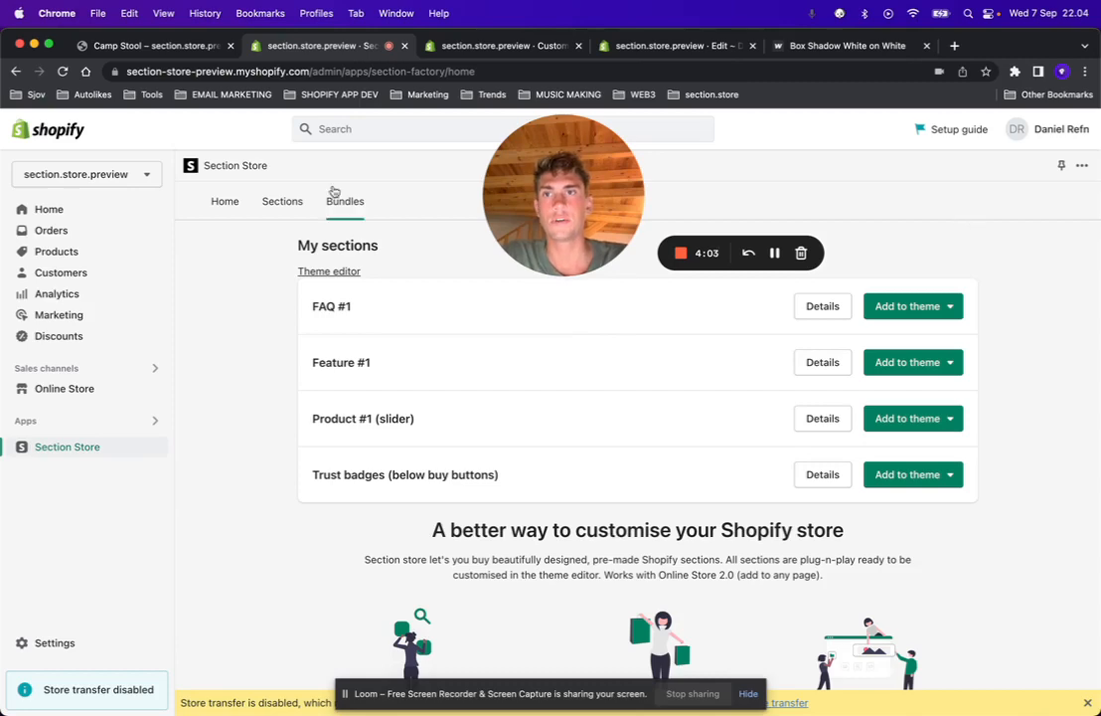
Check owned sections, then open the current Dawn theme for customizing.
click(224, 201)
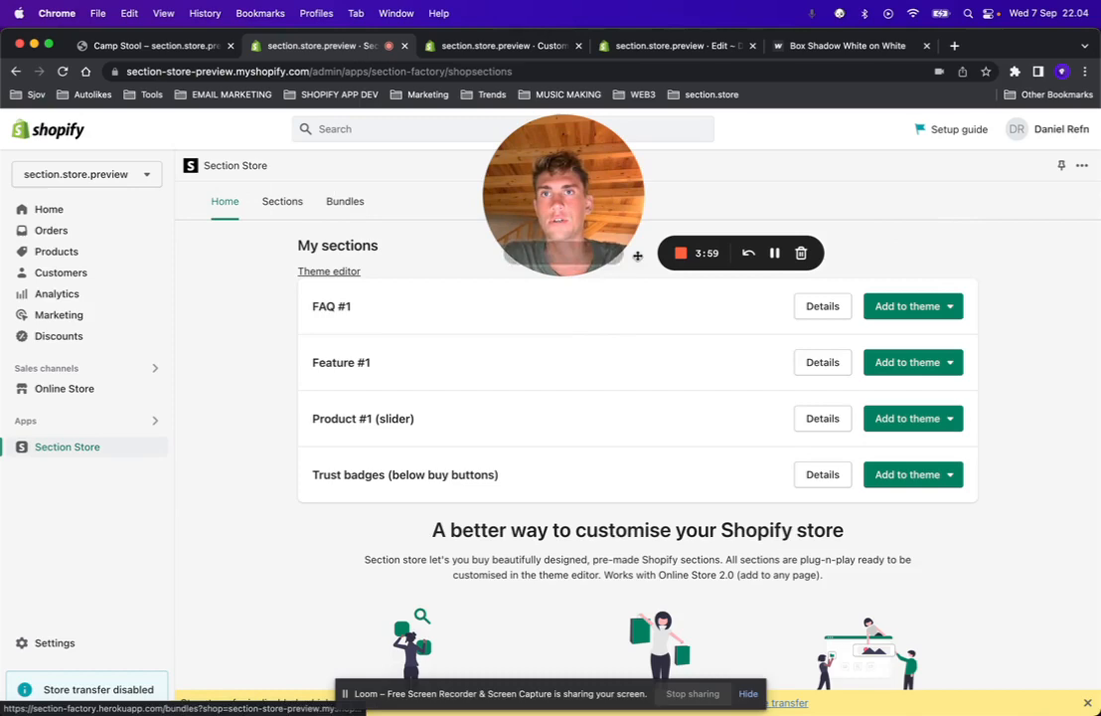
mouse_move(1048, 412)
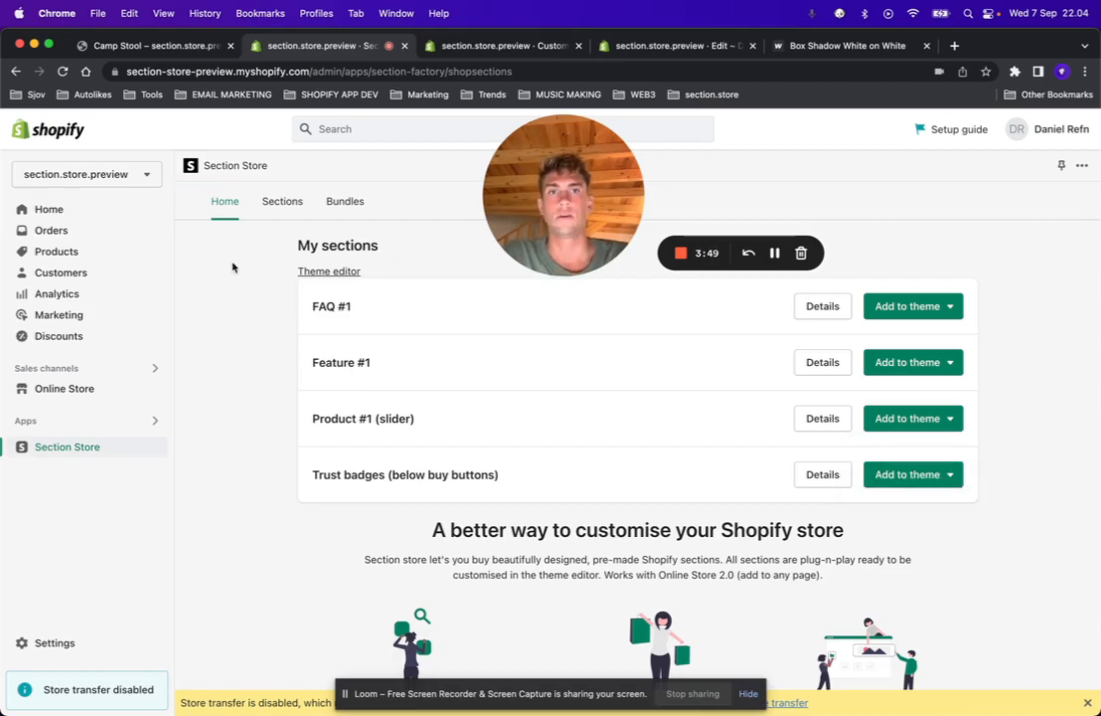
click(64, 388)
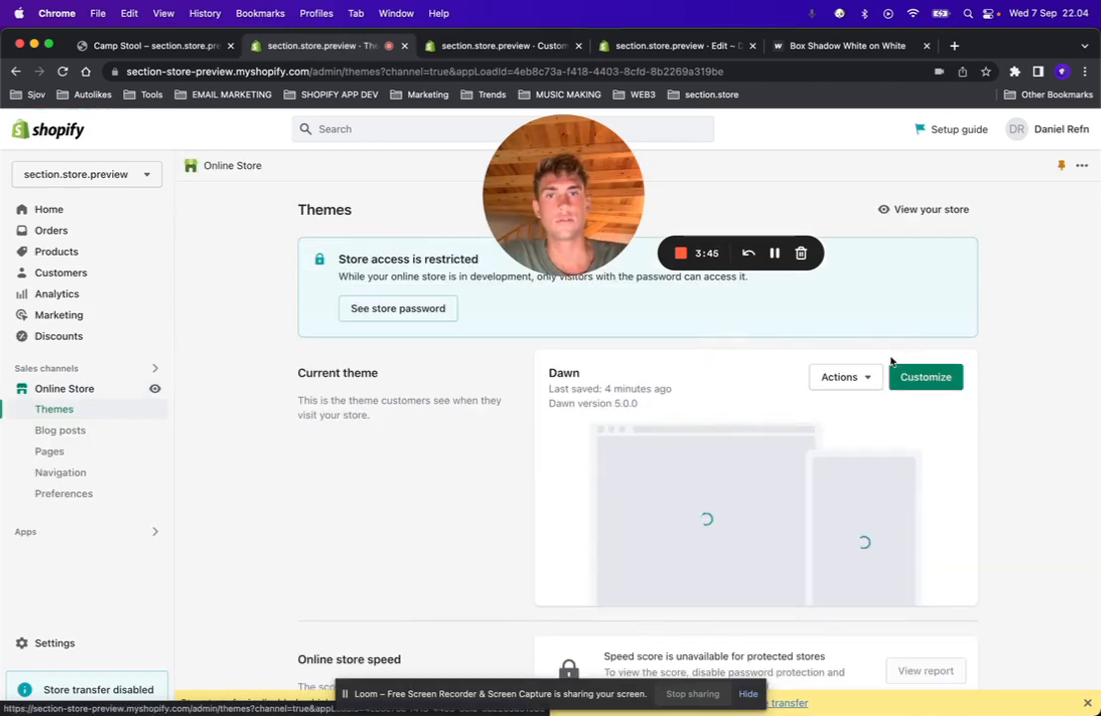
scroll(down, 3)
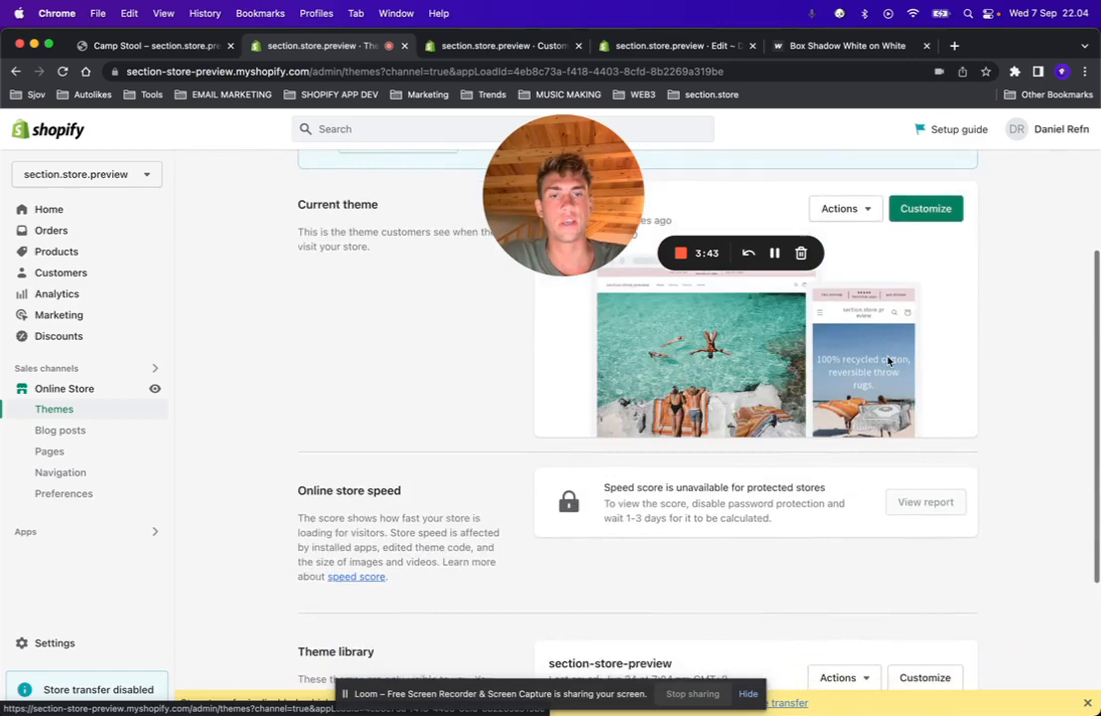
scroll(up, 3)
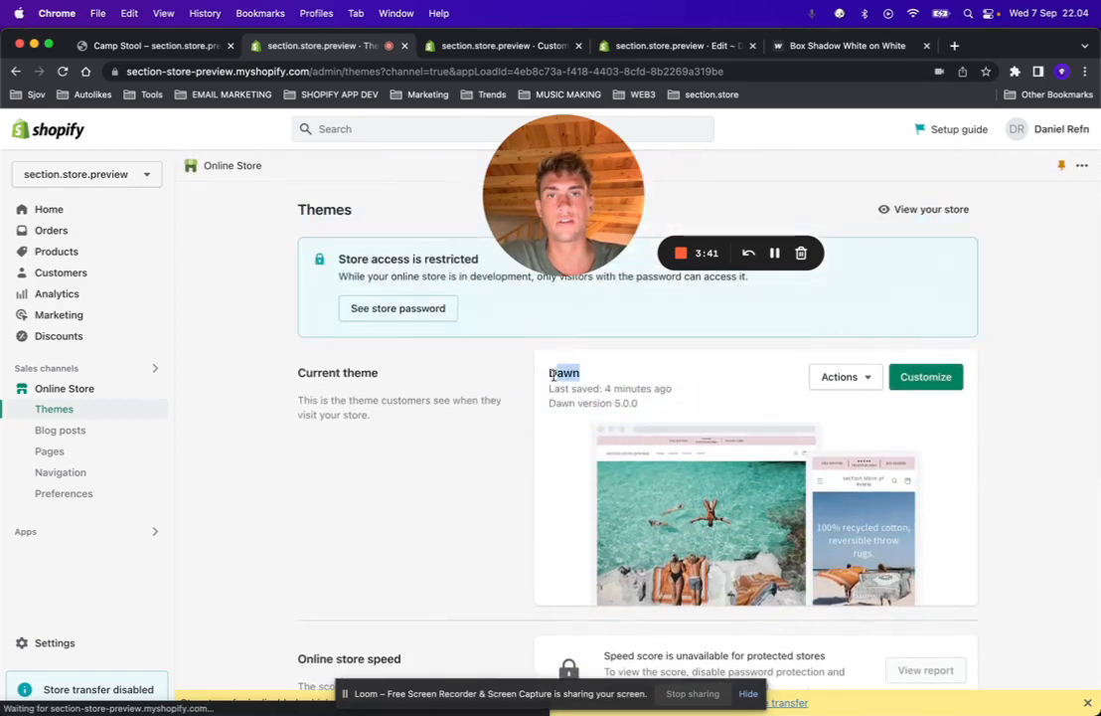
click(924, 377)
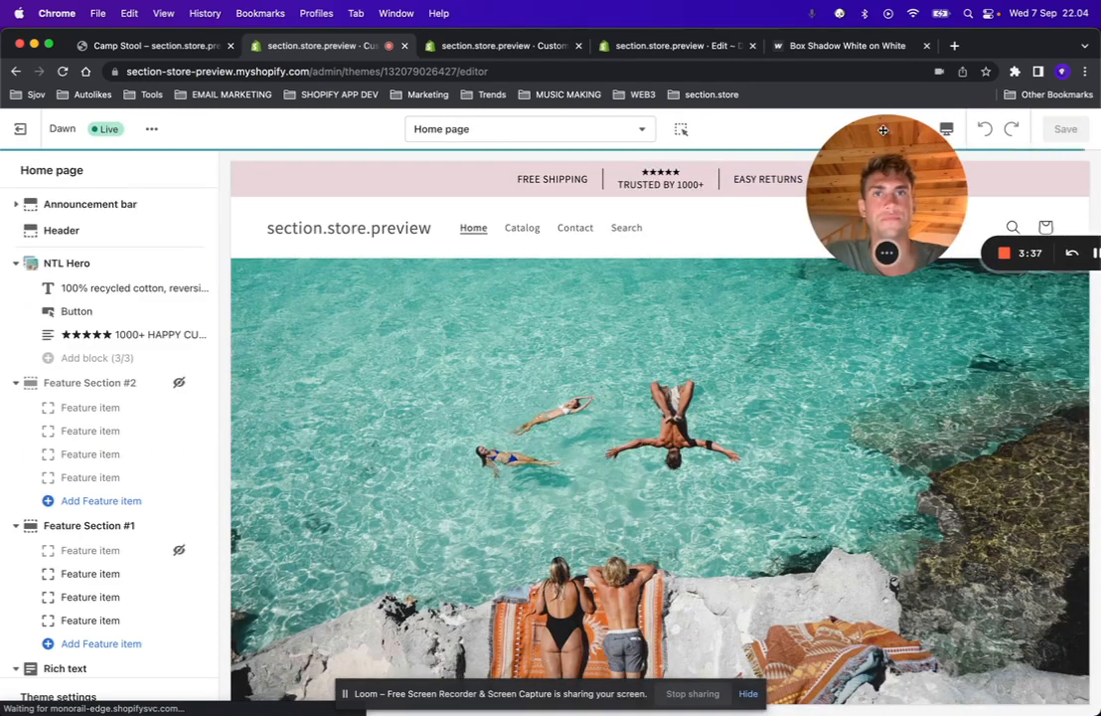
Switch the editor to the Products > Default product template.
click(530, 128)
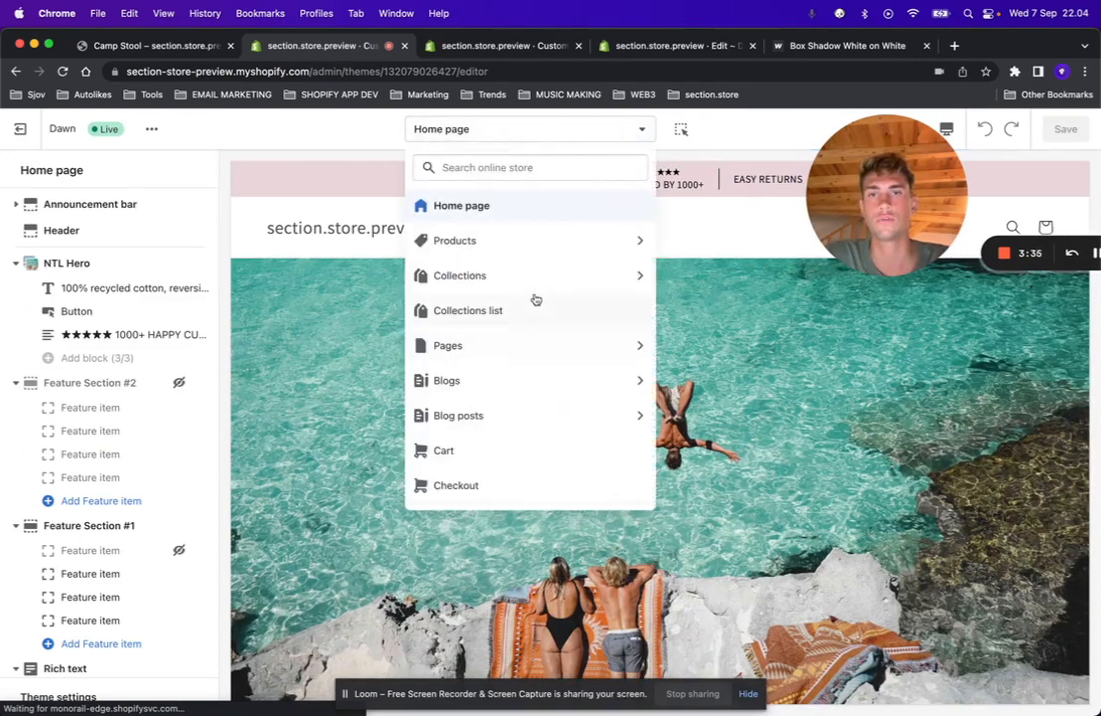
click(454, 239)
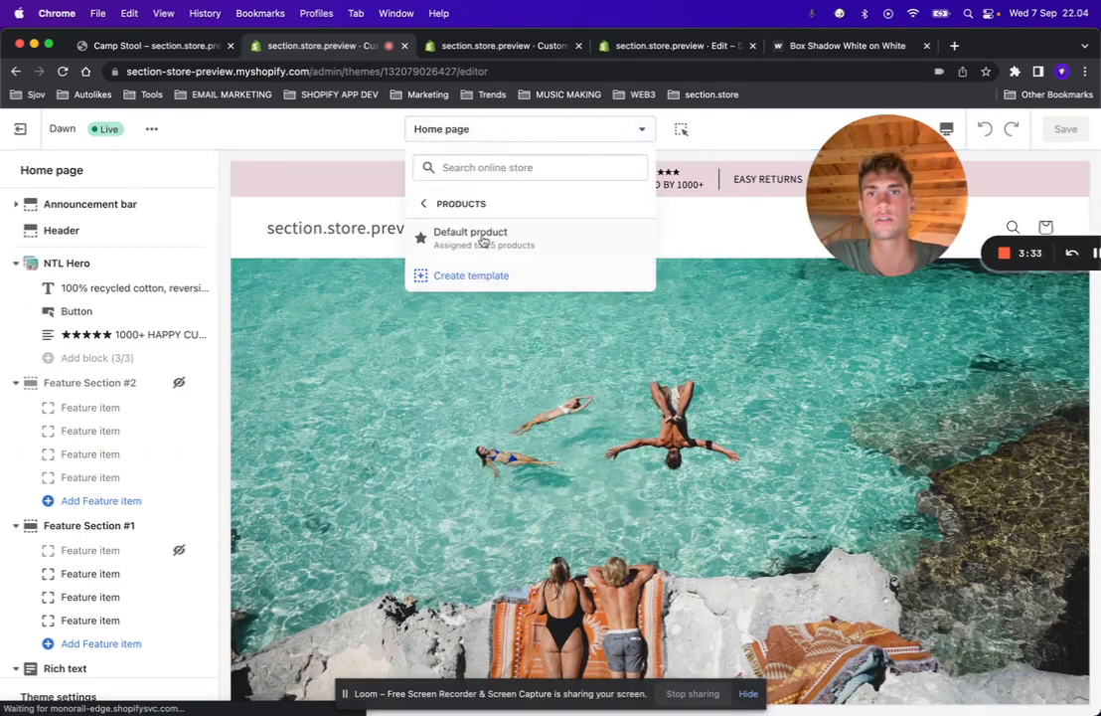
click(470, 232)
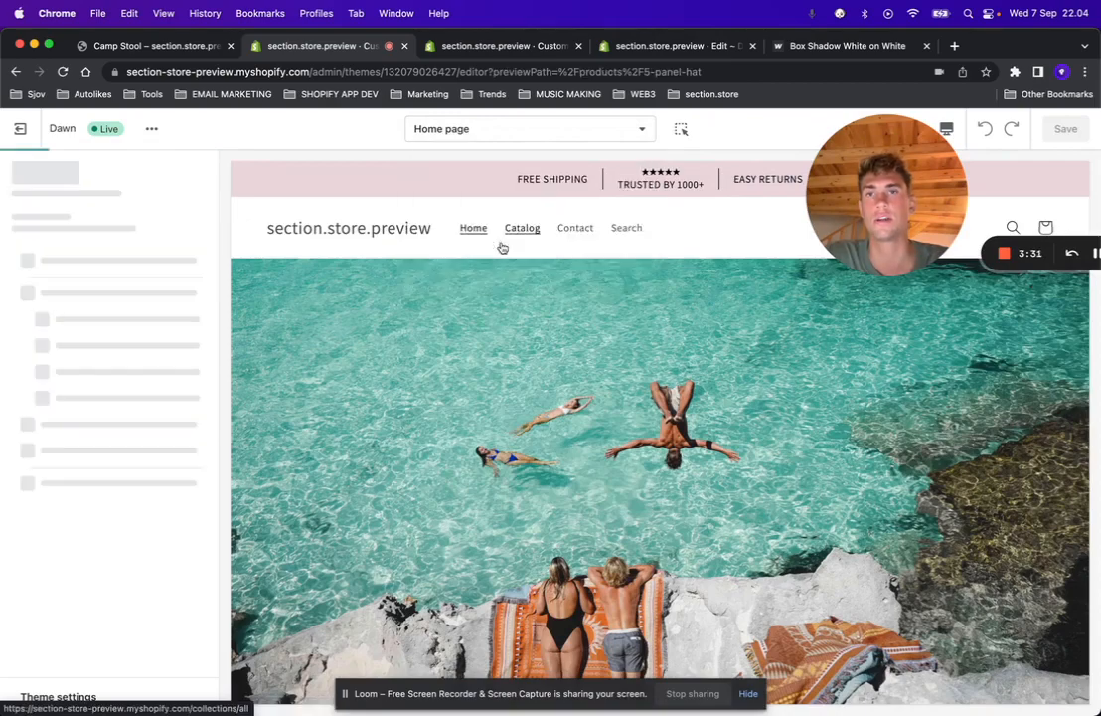
click(530, 128)
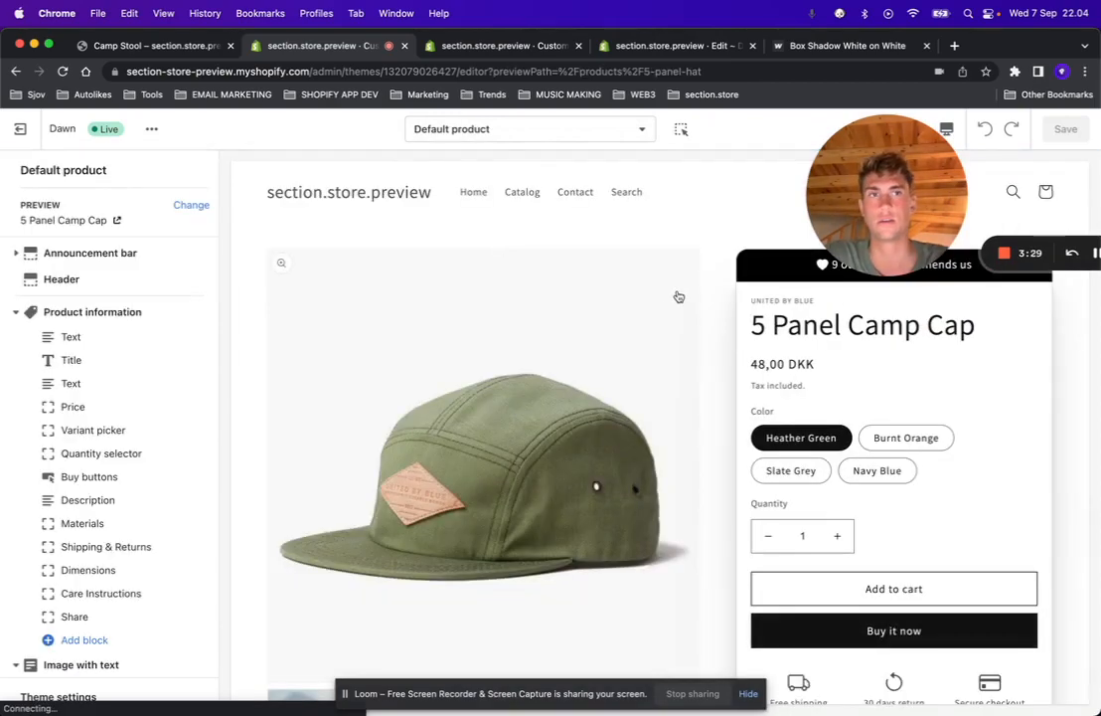
scroll(down, 3)
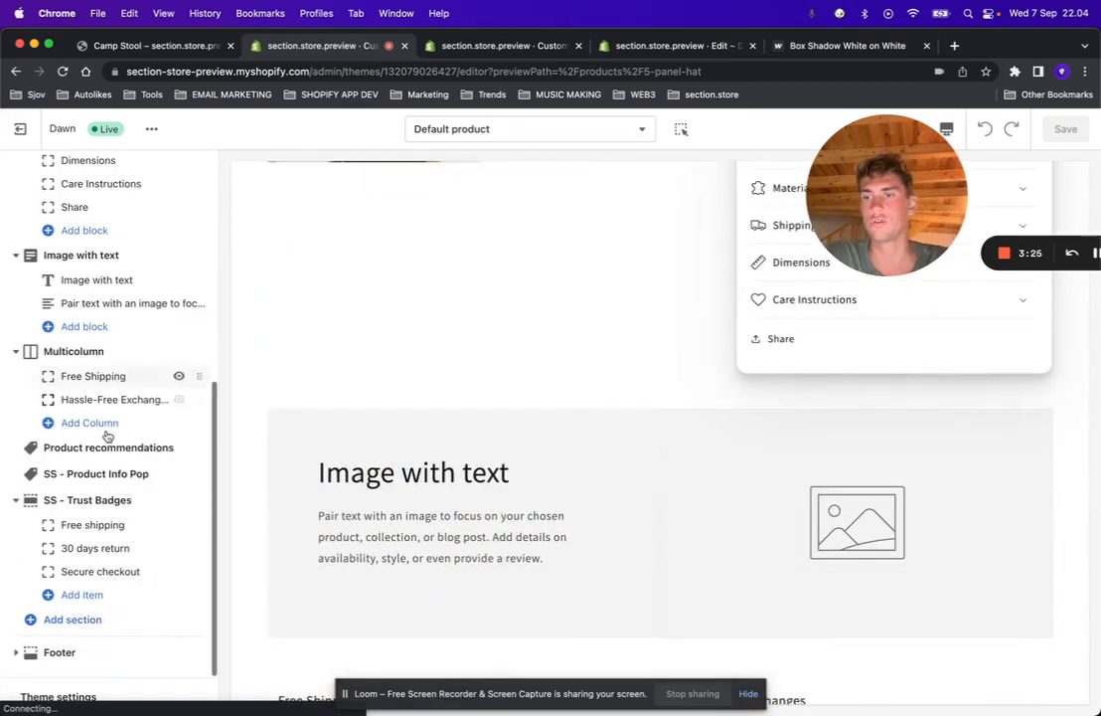
Remove the SS - Product Info Pop section and save the template.
click(96, 473)
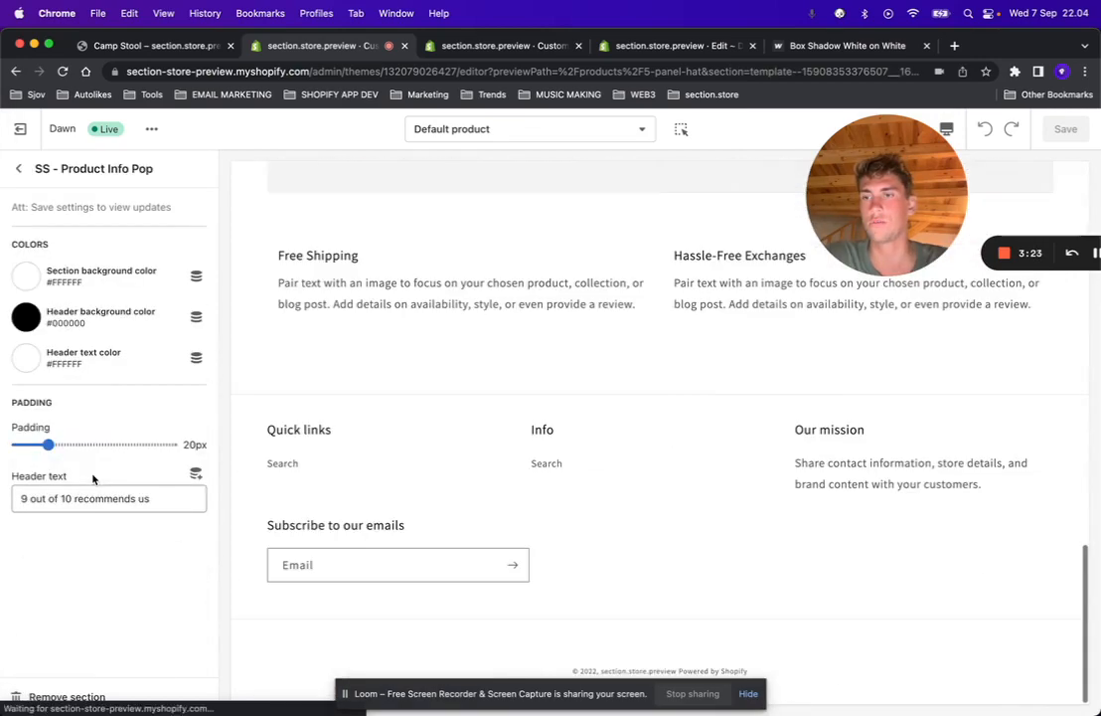
click(18, 168)
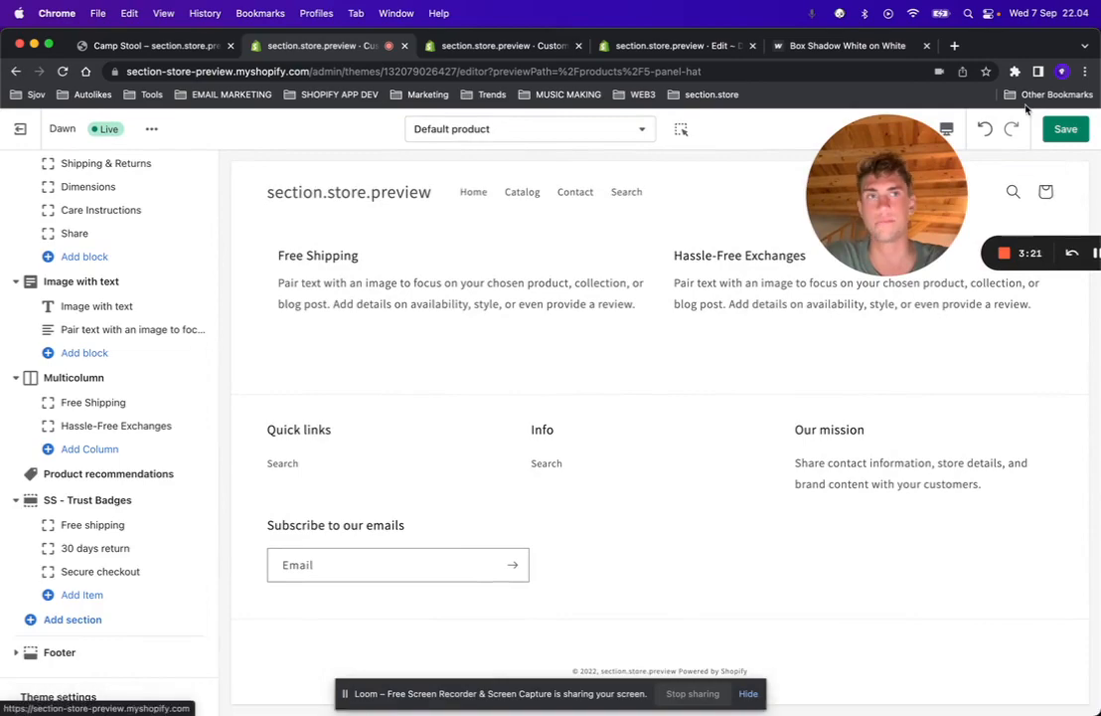
click(1066, 128)
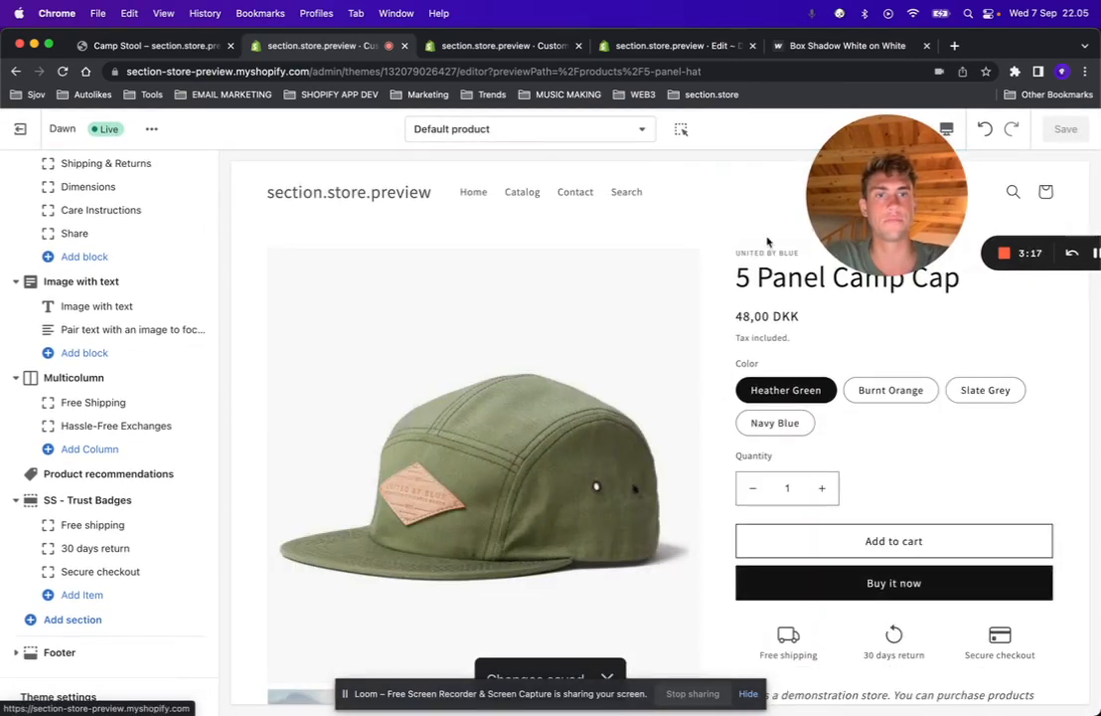
scroll(down, 3)
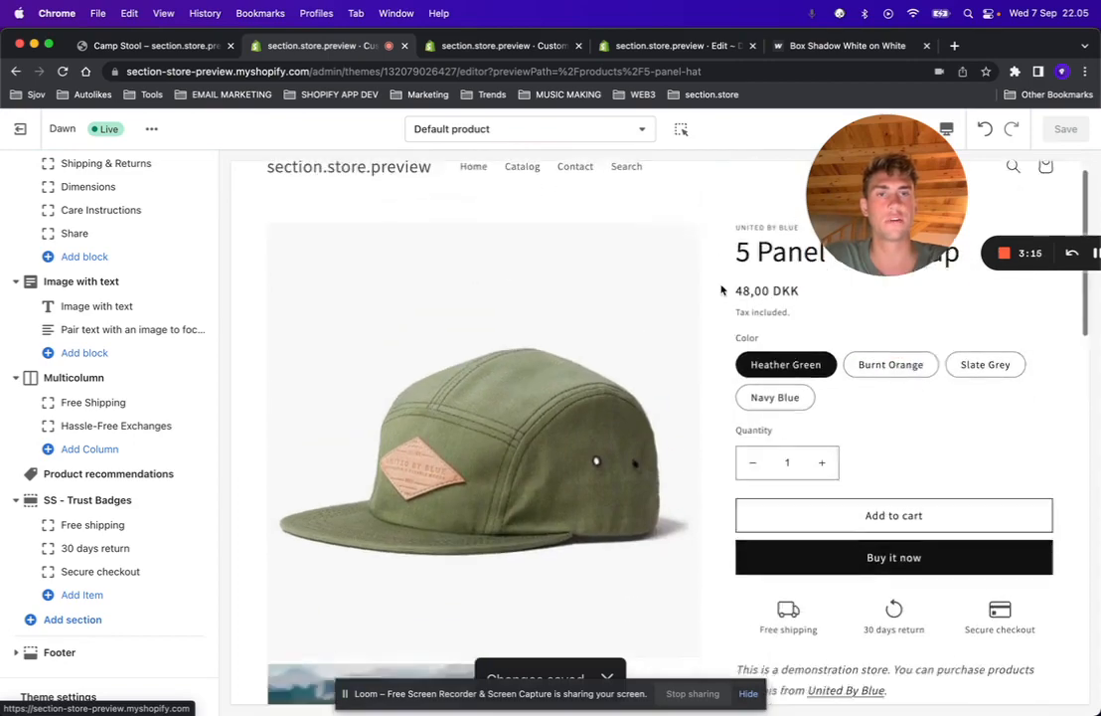
scroll(down, 3)
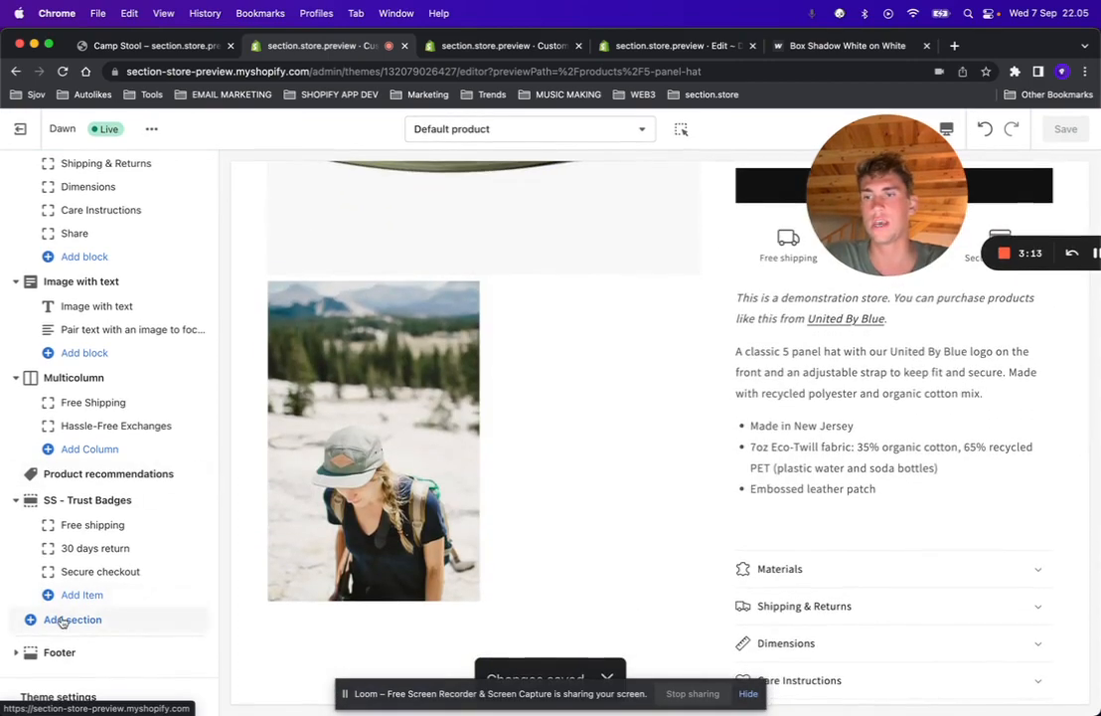
Search 'ss' to add SS - Product Info Pop, save, and open its settings.
click(72, 619)
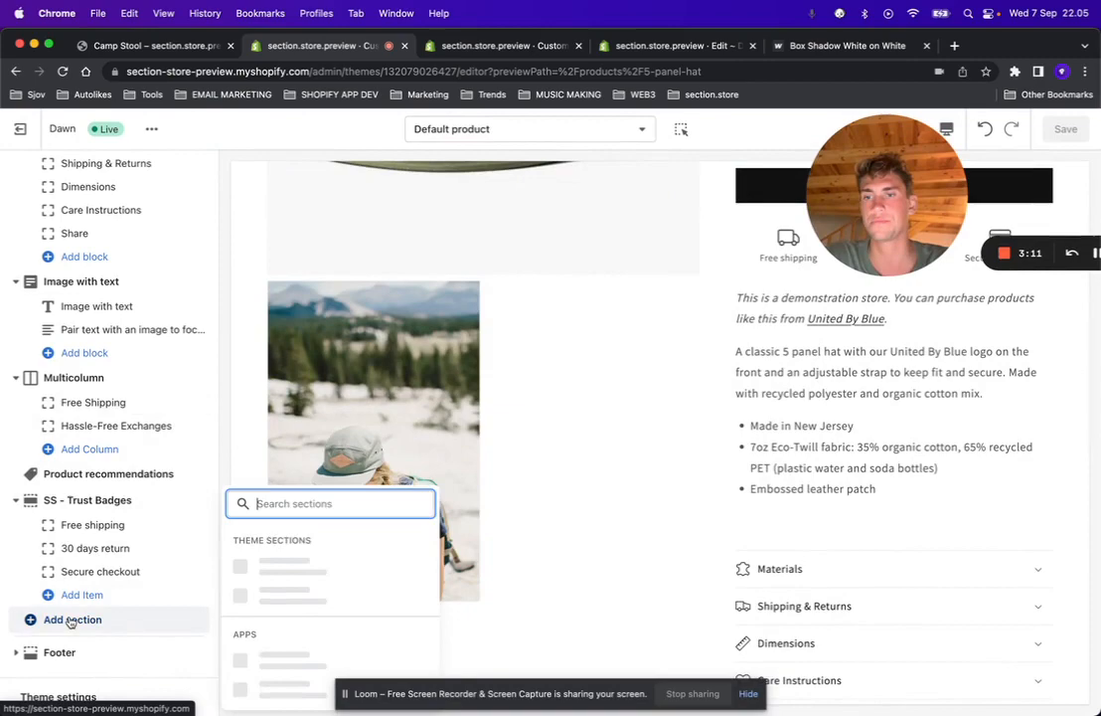
text(ss)
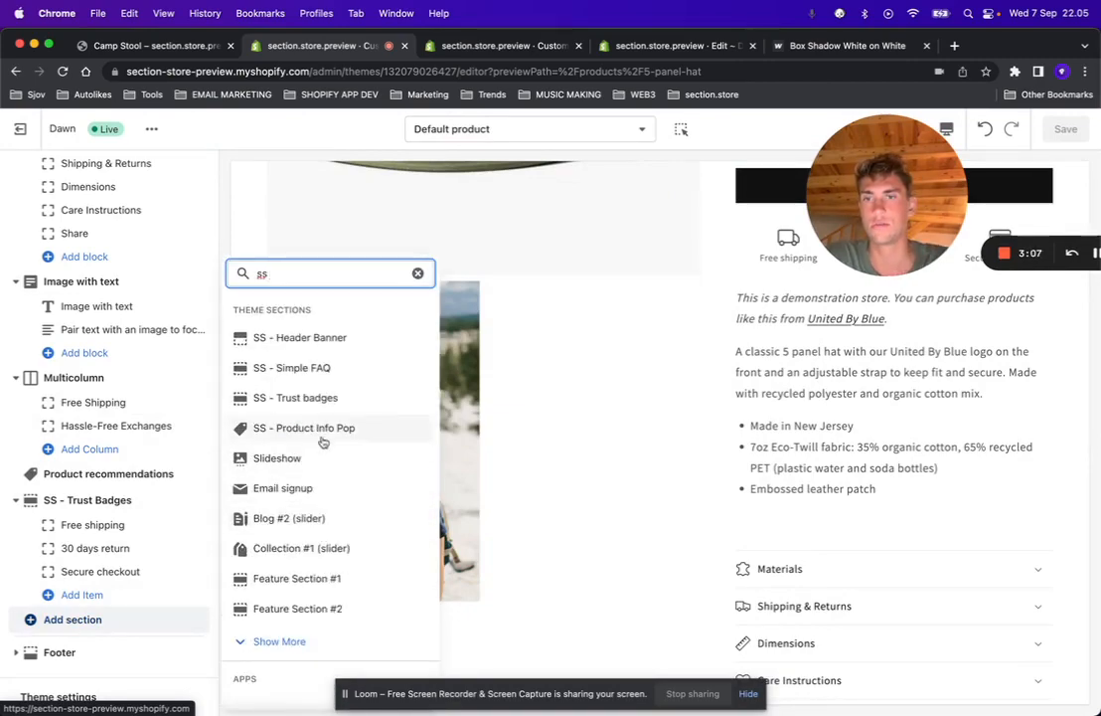
click(304, 428)
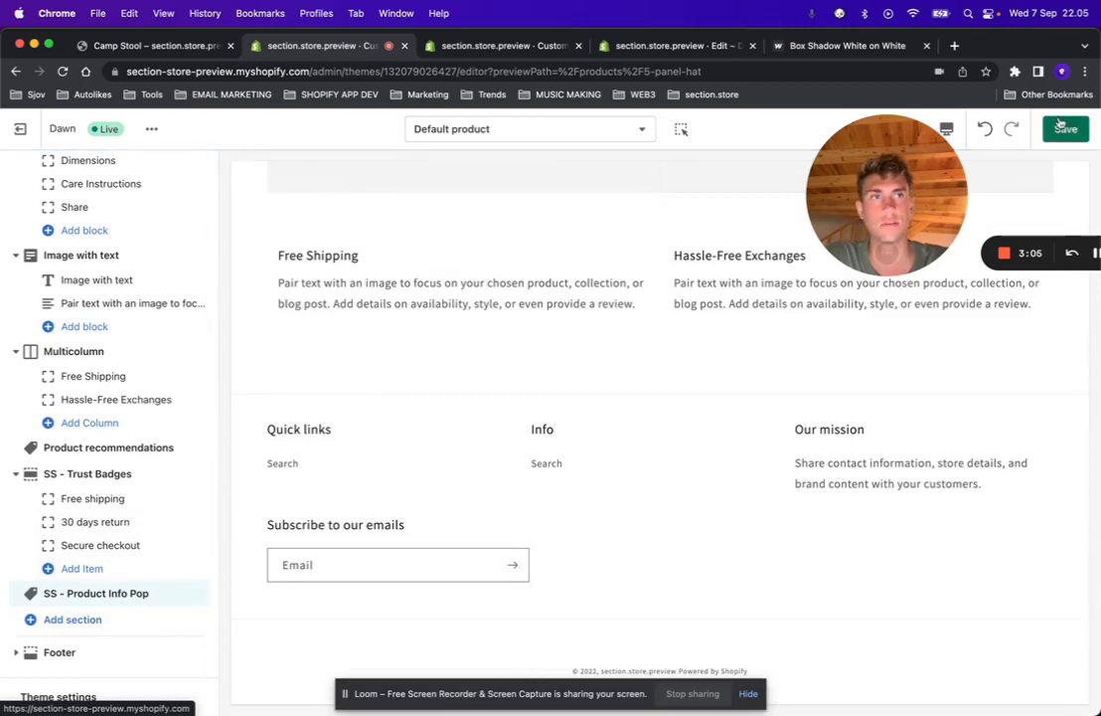
click(1065, 129)
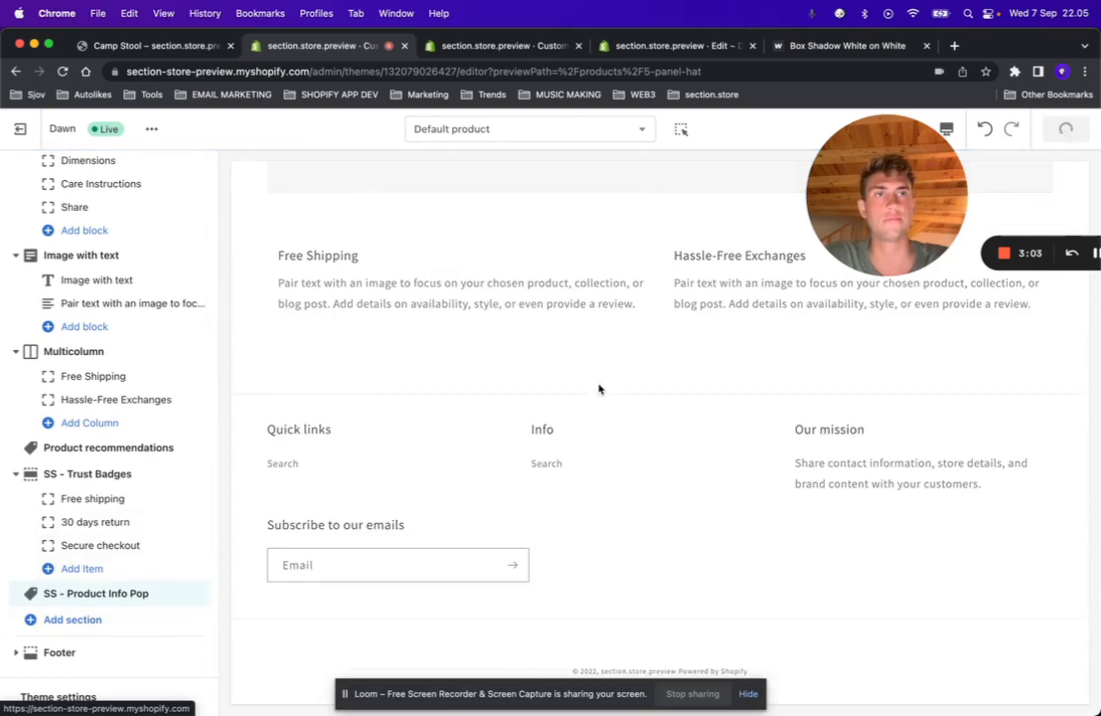
scroll(up, 3)
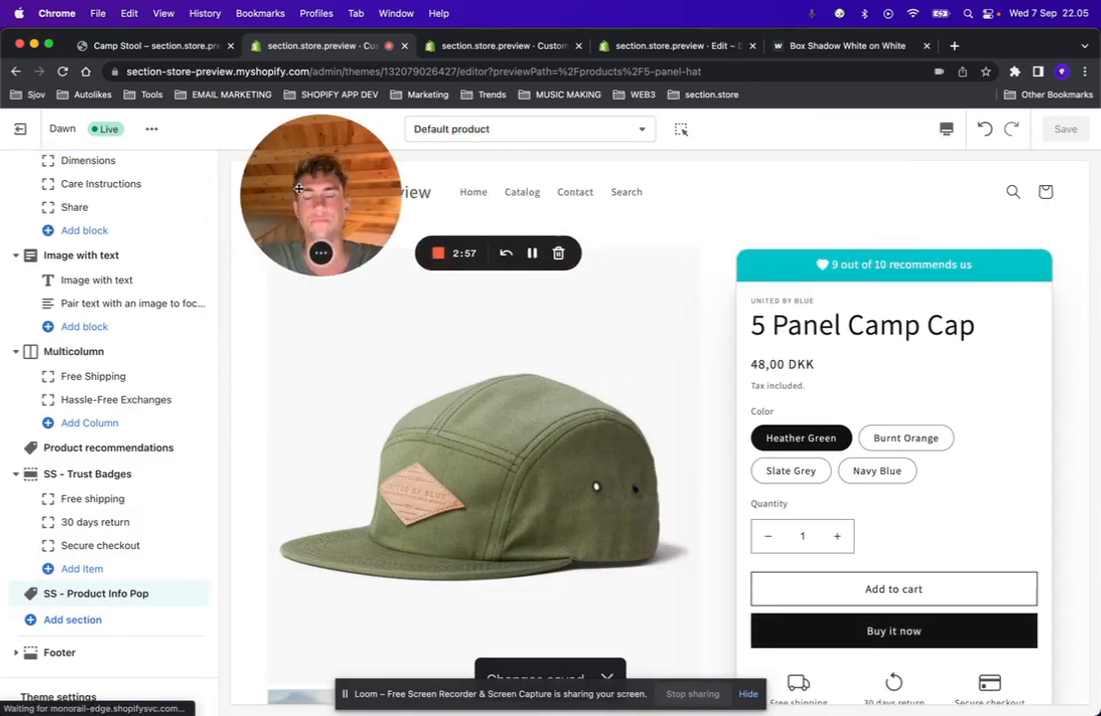
scroll(down, 3)
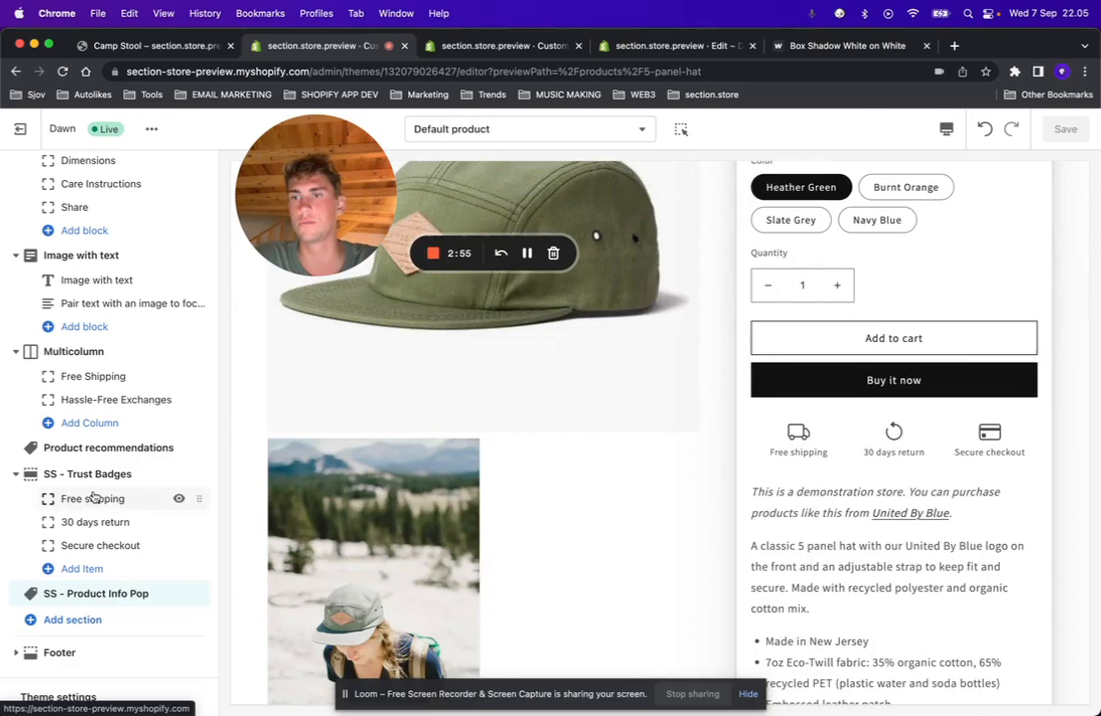
click(95, 592)
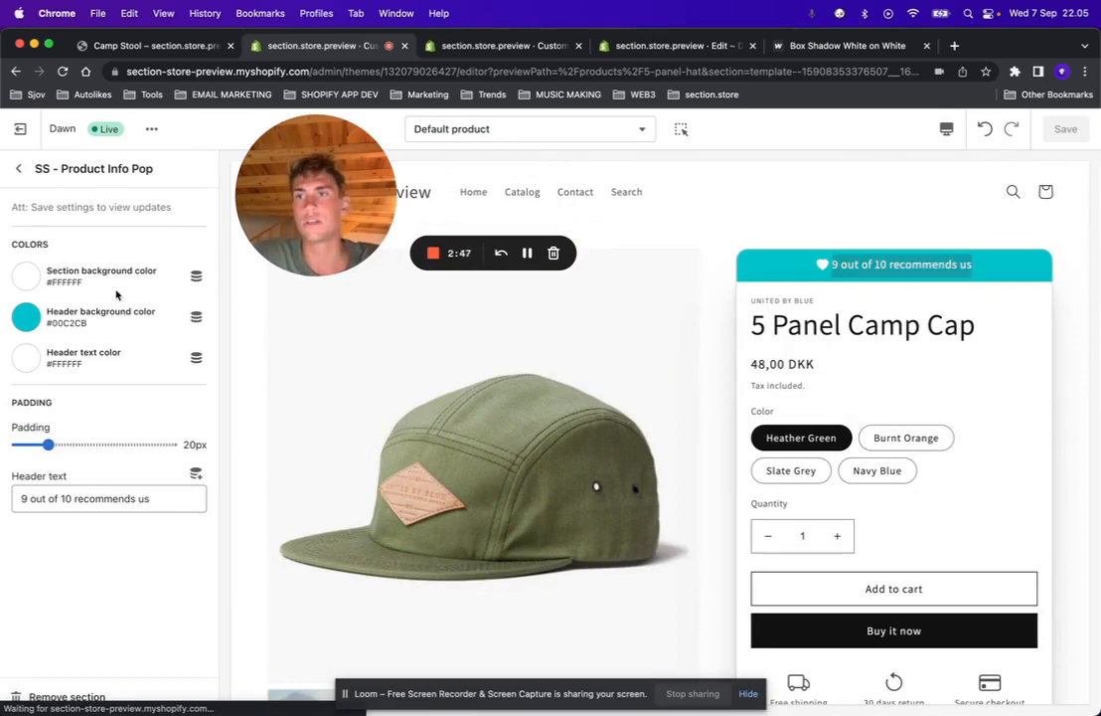
Set the Product Info Pop header background color to black (#000000).
click(26, 316)
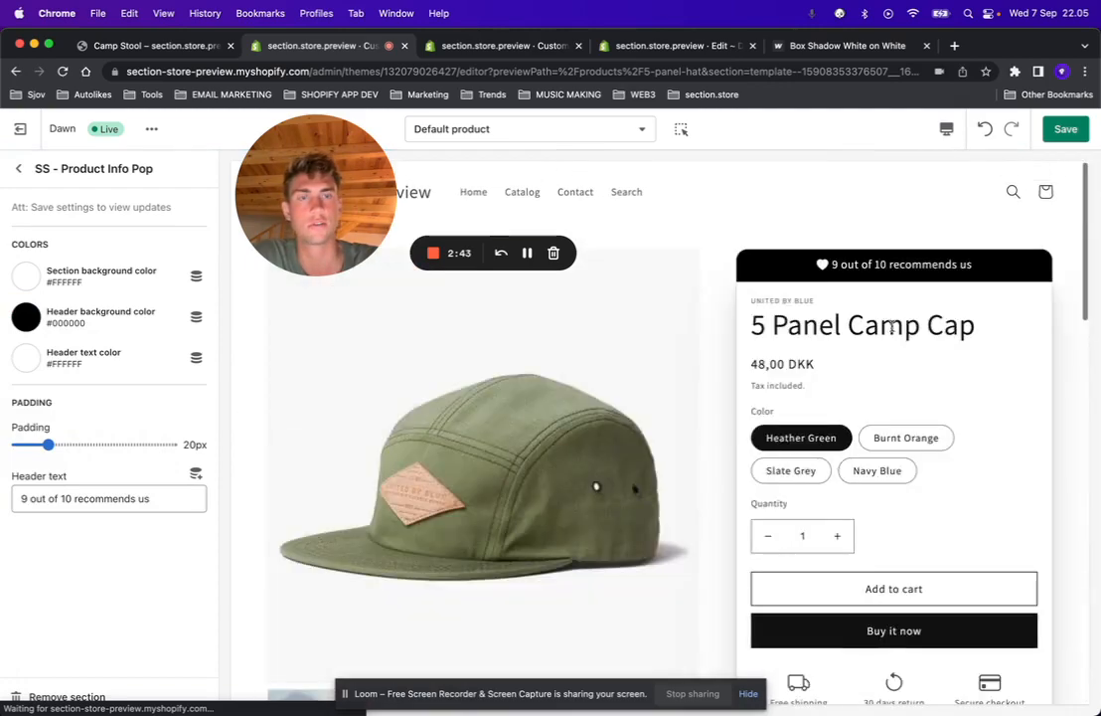
scroll(down, 3)
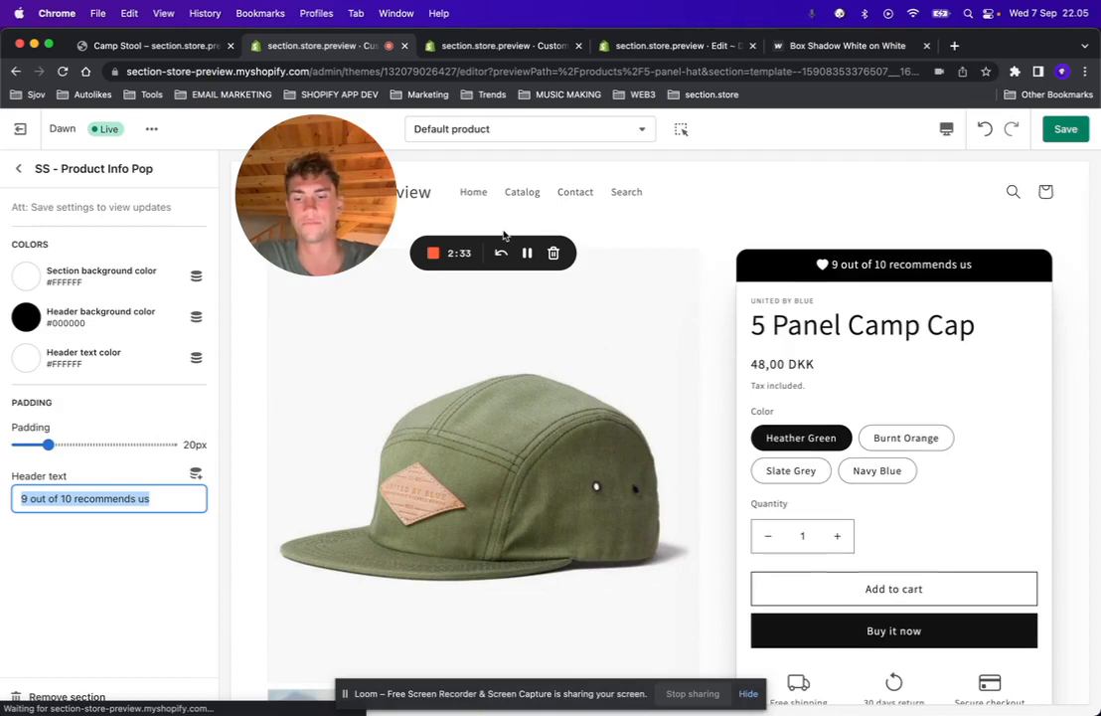
mouse_move(676, 236)
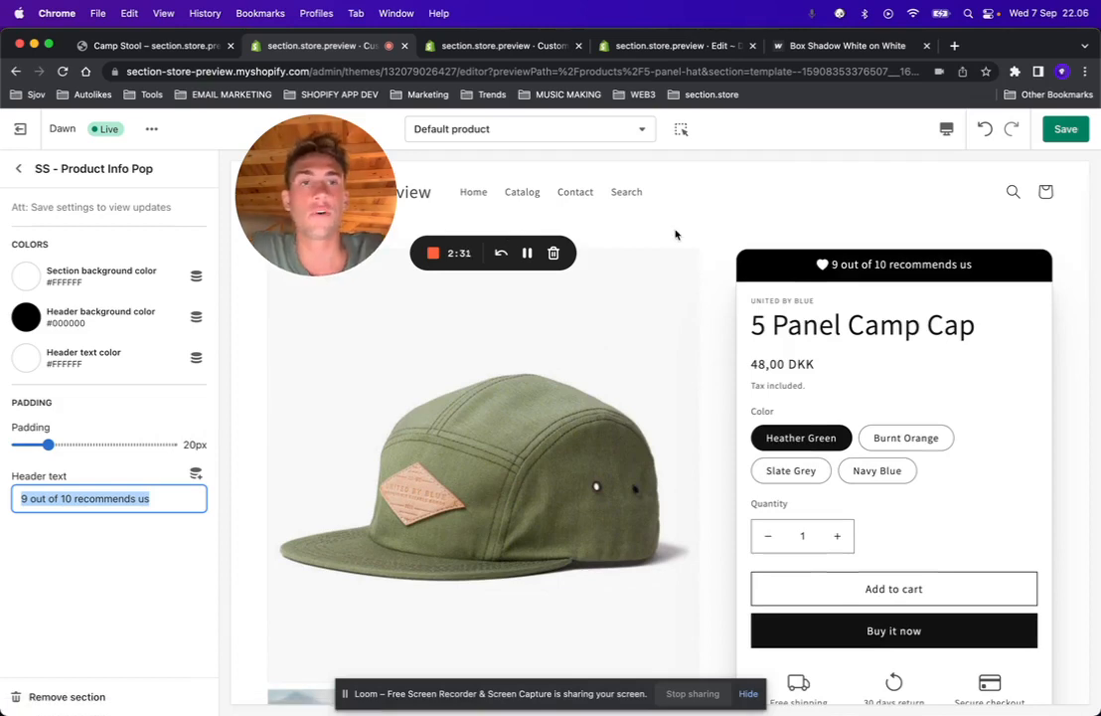